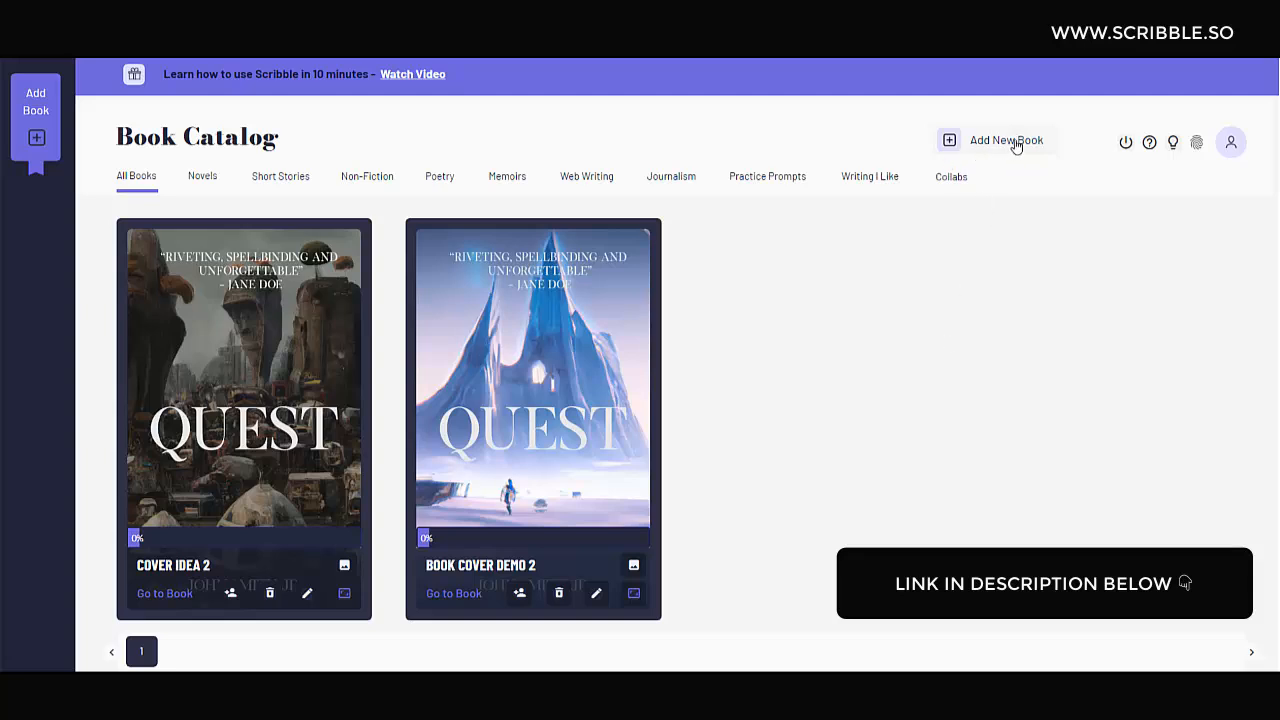
- Start a new book by opening the Add New Book form from the catalog header
left_click(1005, 140)
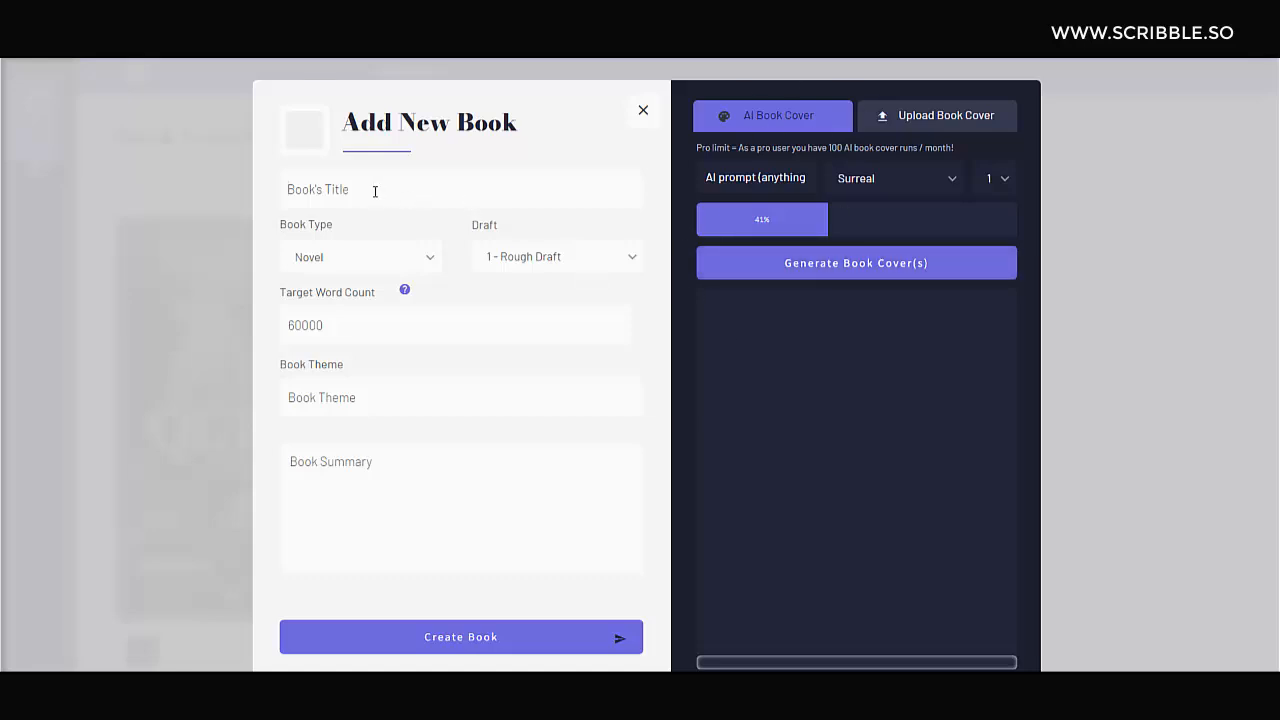
- Title the book 'Book Demo', enter a futuristic village prompt, and request five covers
type("Book Demo")
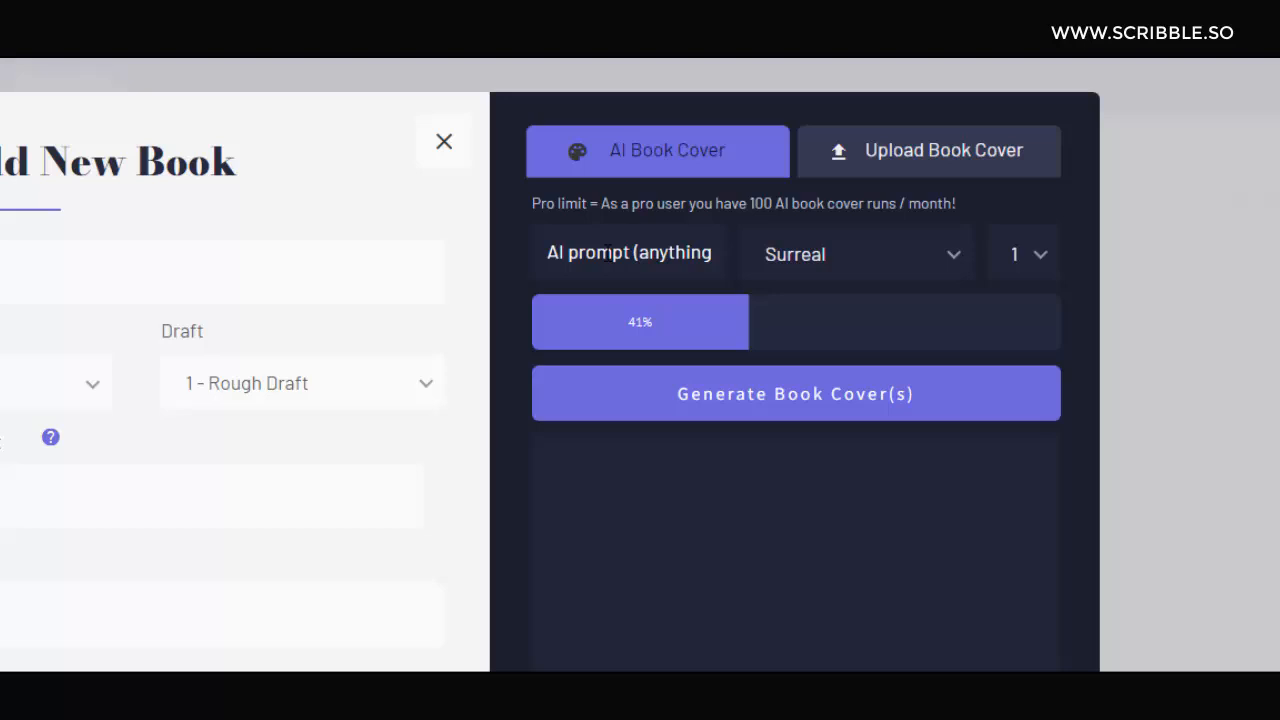
type("futuristic village in t")
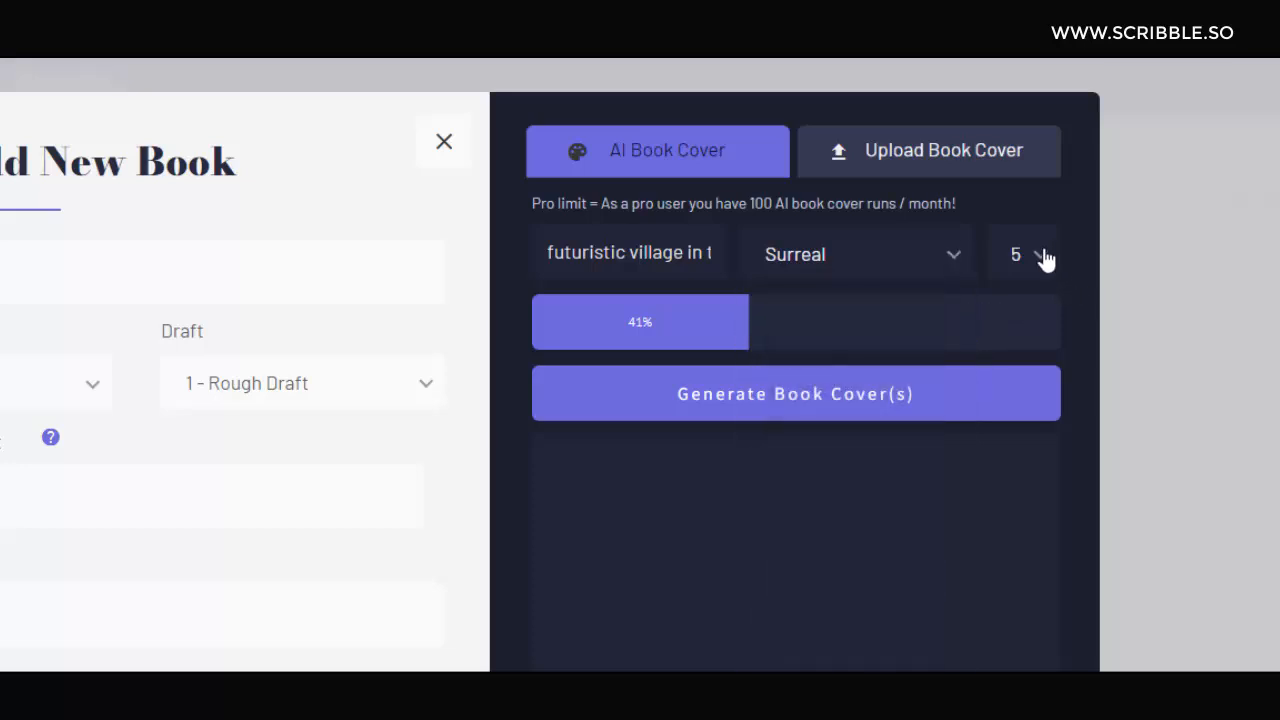
left_click(1040, 254)
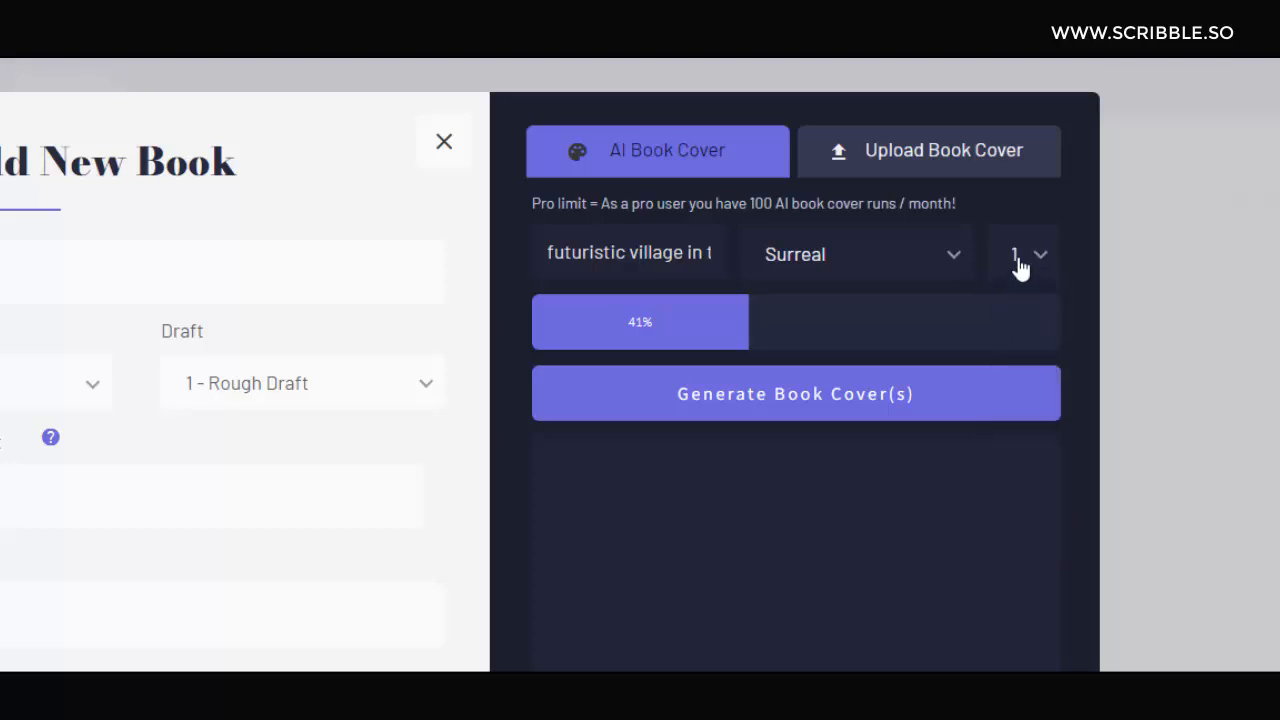
left_click(1025, 254)
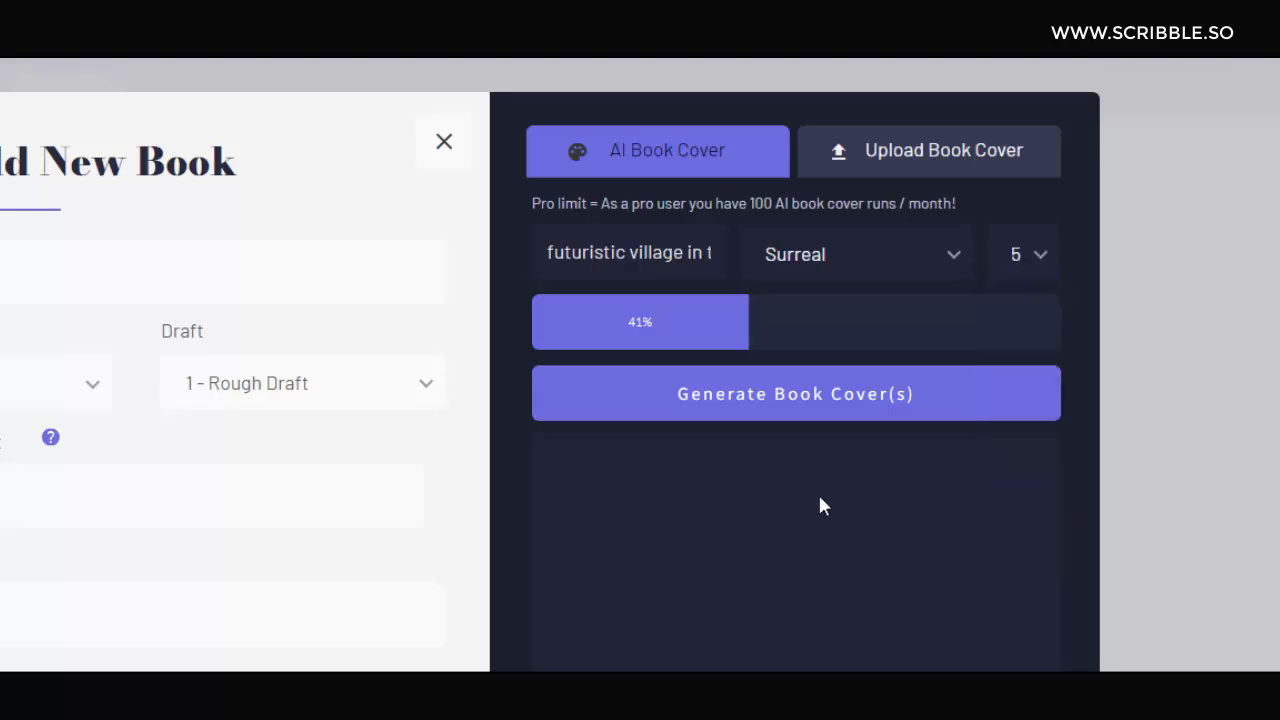
mouse_move(740, 420)
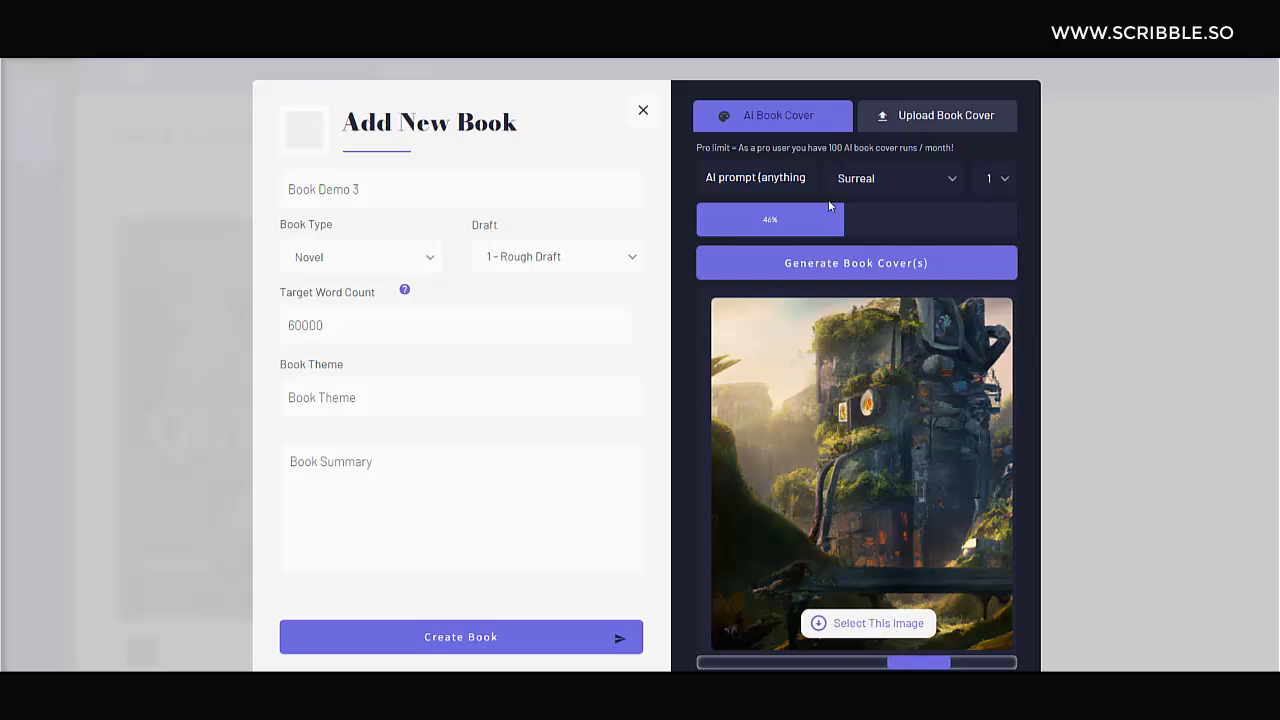
- Generate covers from 'city in the amazon' and 'megacity in the amazon' prompts and browse results
type("city in the amazon")
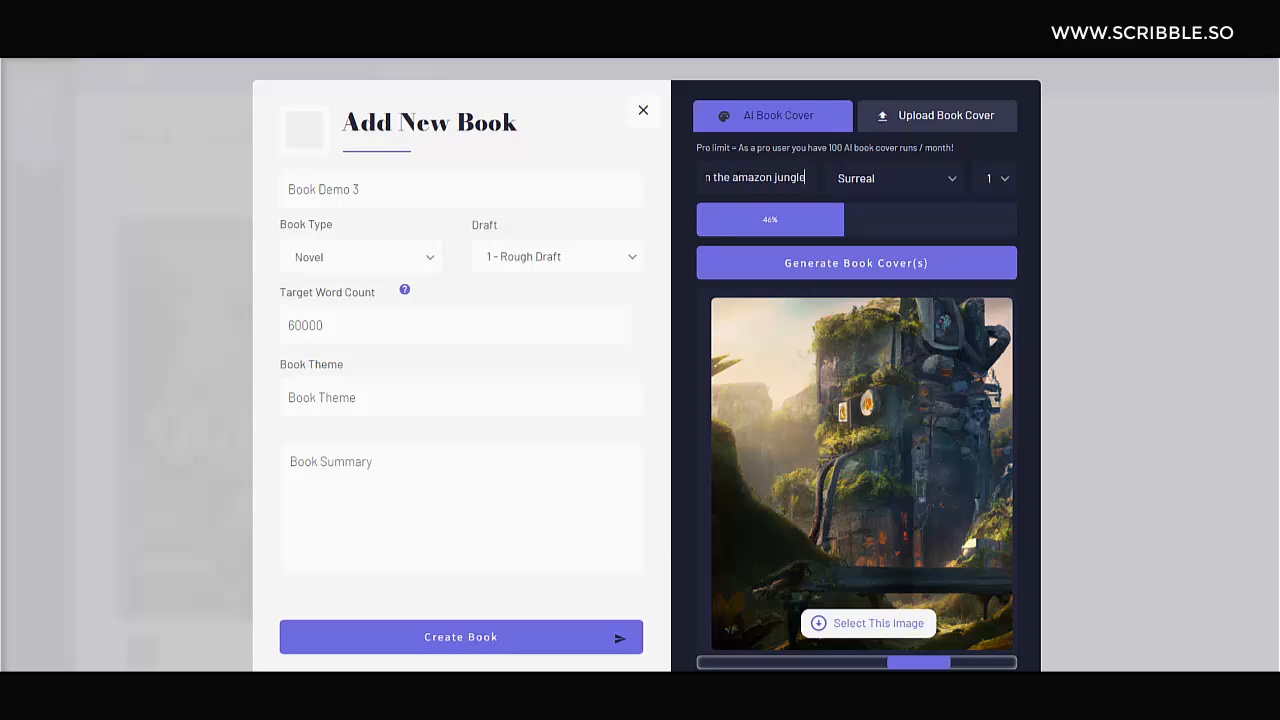
left_click(997, 178)
type("futuristic ")
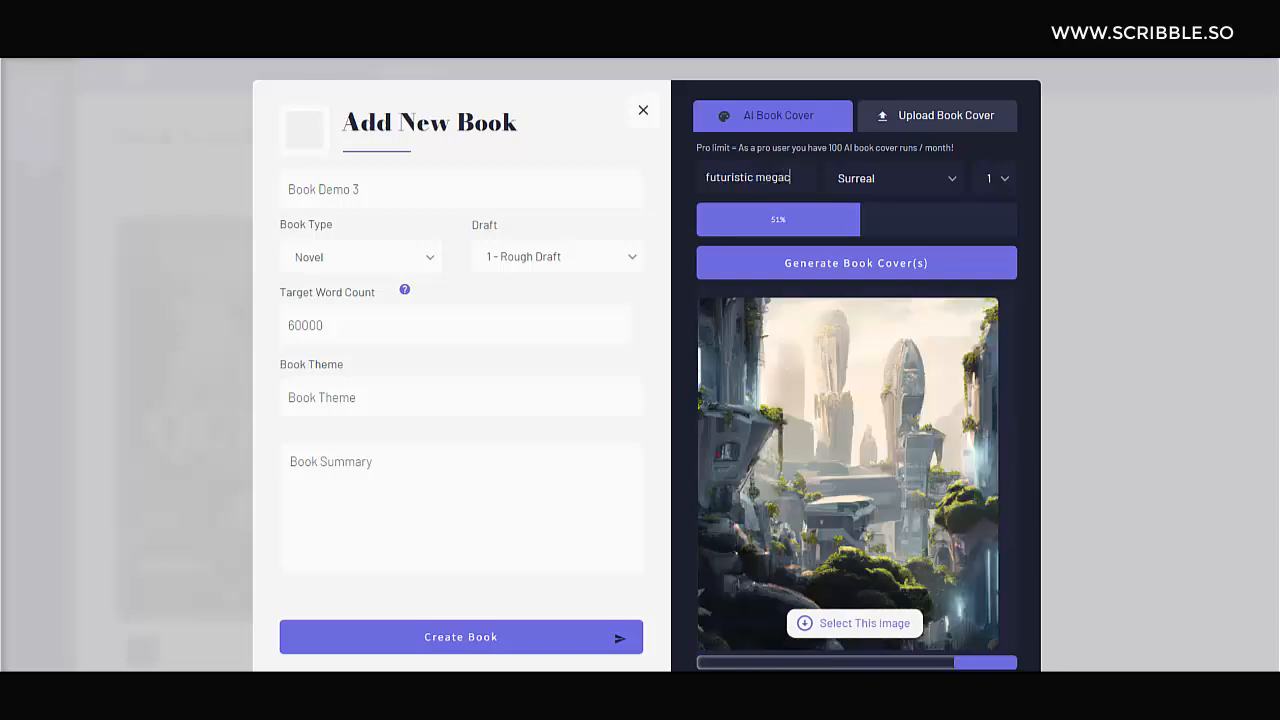
type("megacity in the am")
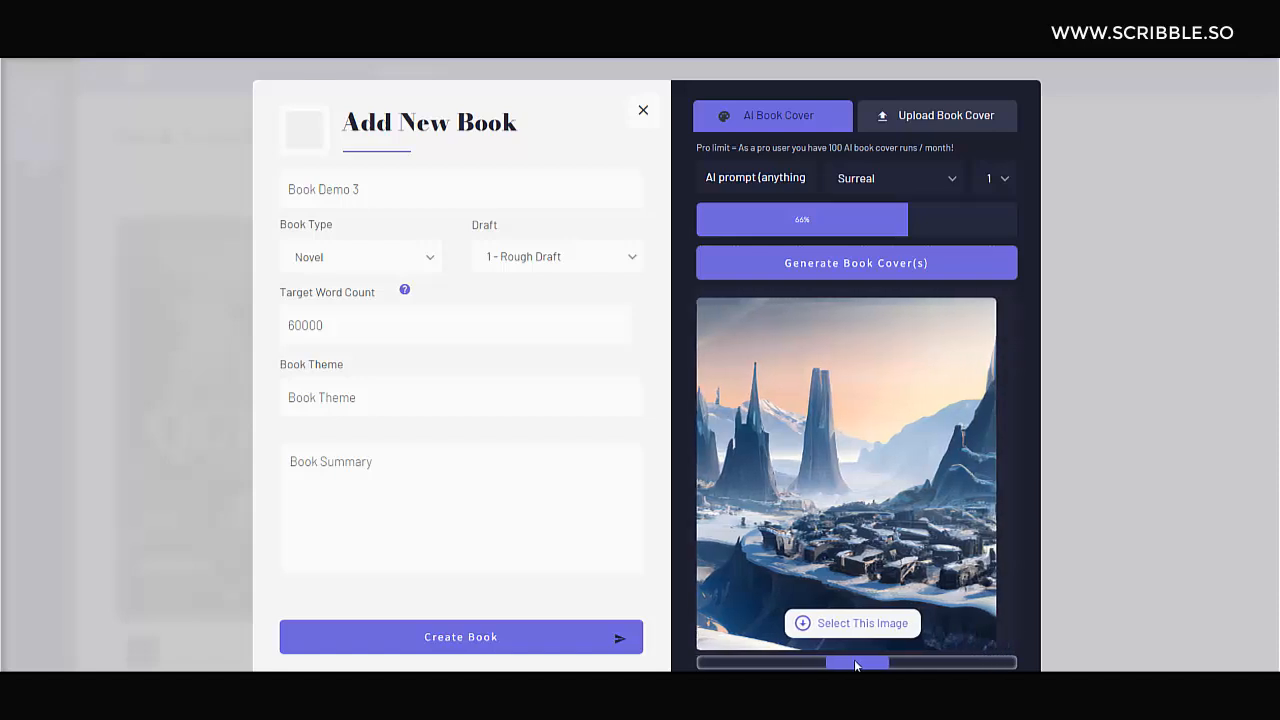
left_click_drag(855, 662, 920, 662)
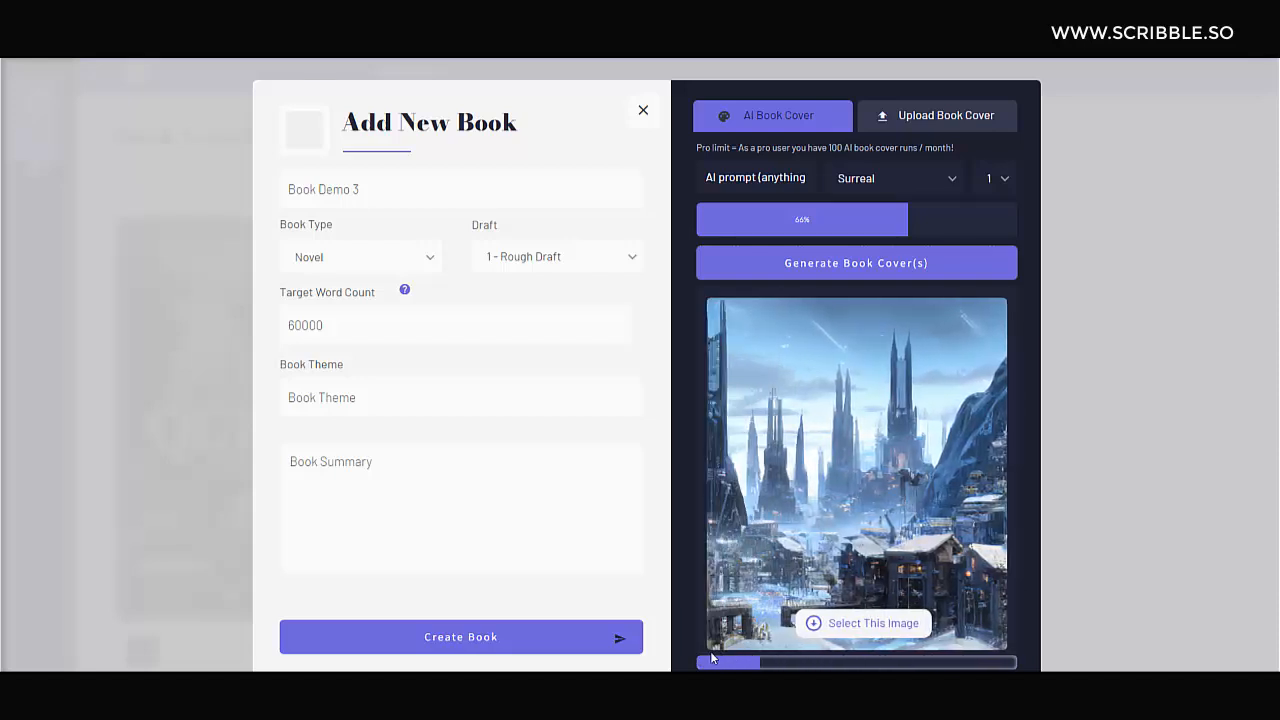
- Generate a cover from futuristic mountain village and woman-in-a-dress-walking prompts
type("futuristic")
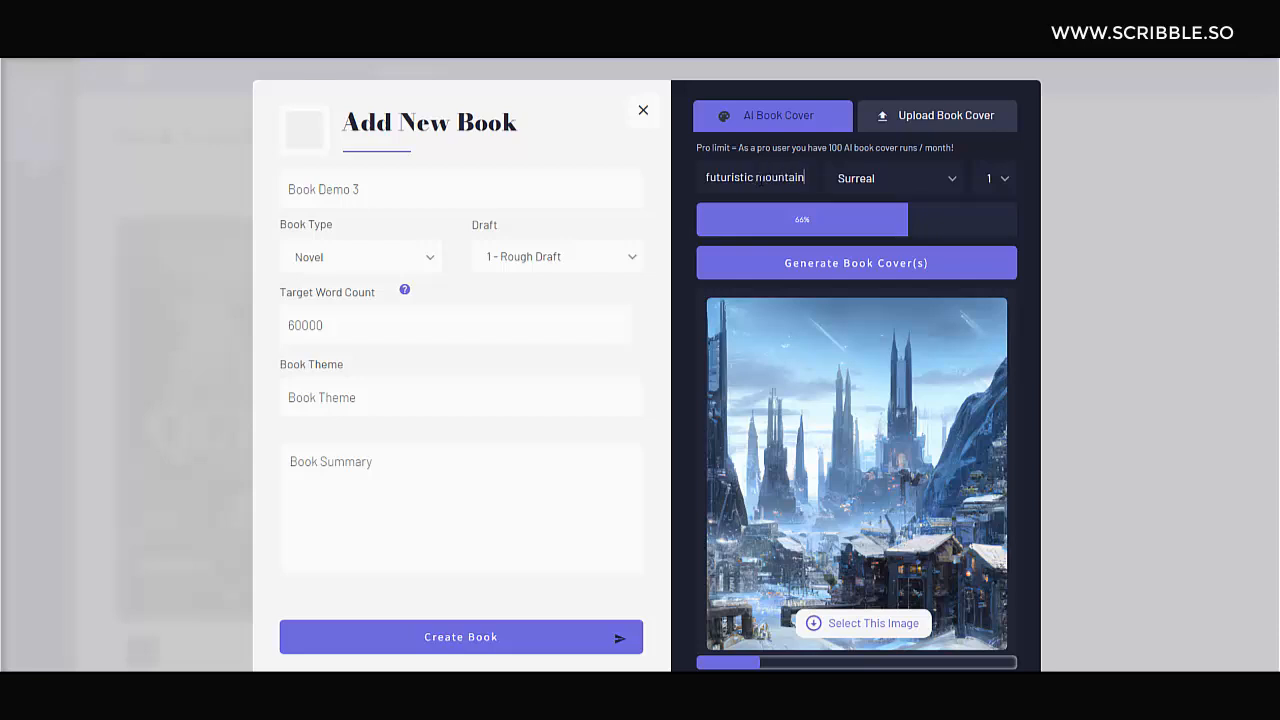
type("mountain village, mo")
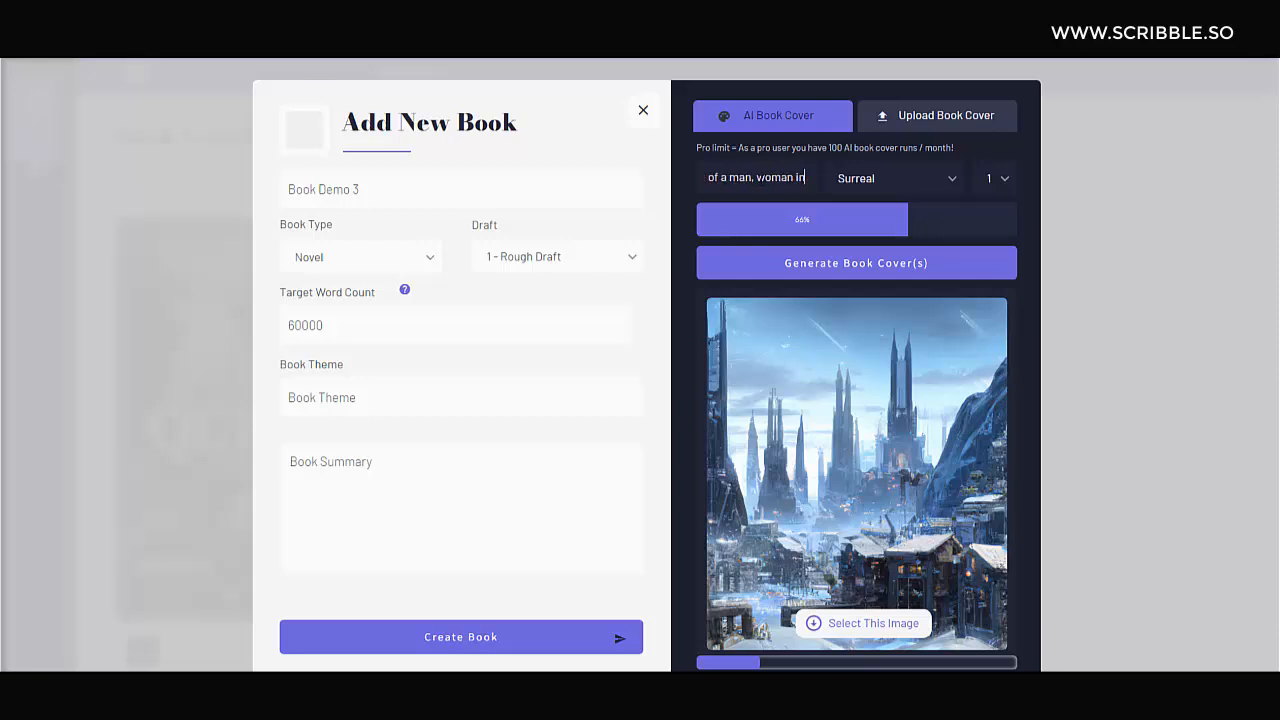
type("in a dress walking")
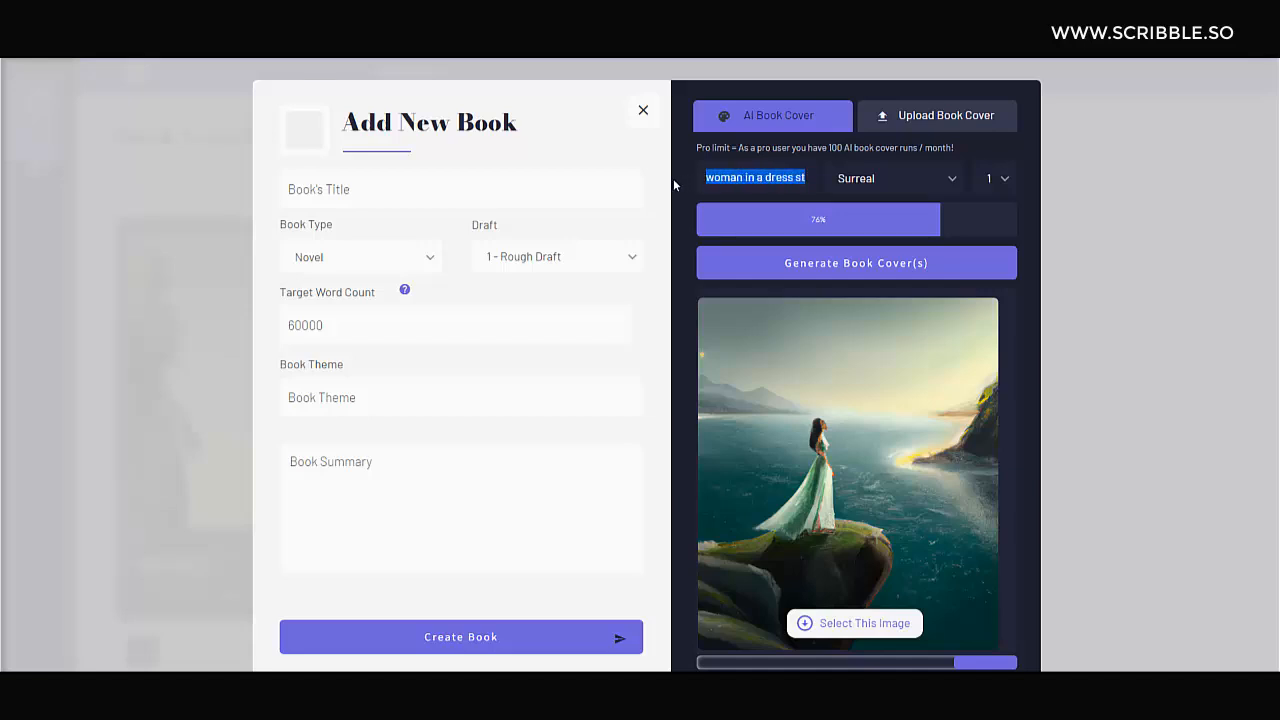
- Review the art style list and keep Surreal as the cover style
left_click(755, 177)
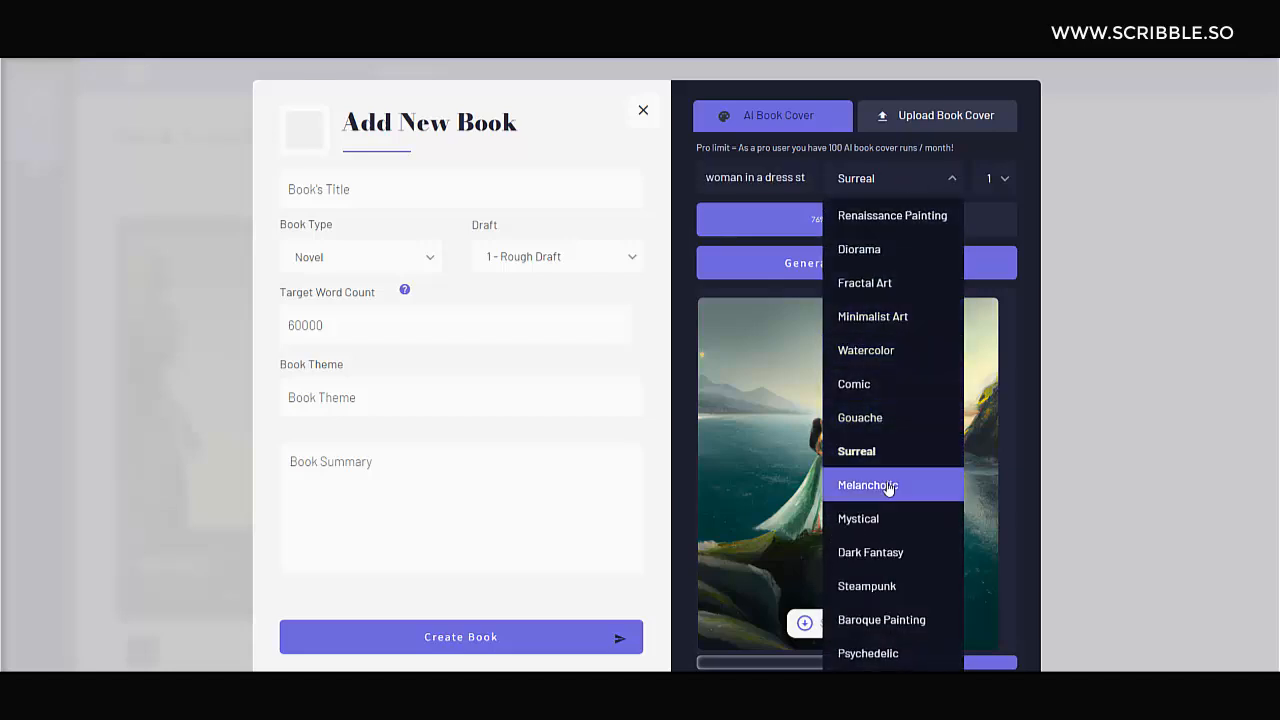
left_click(867, 485)
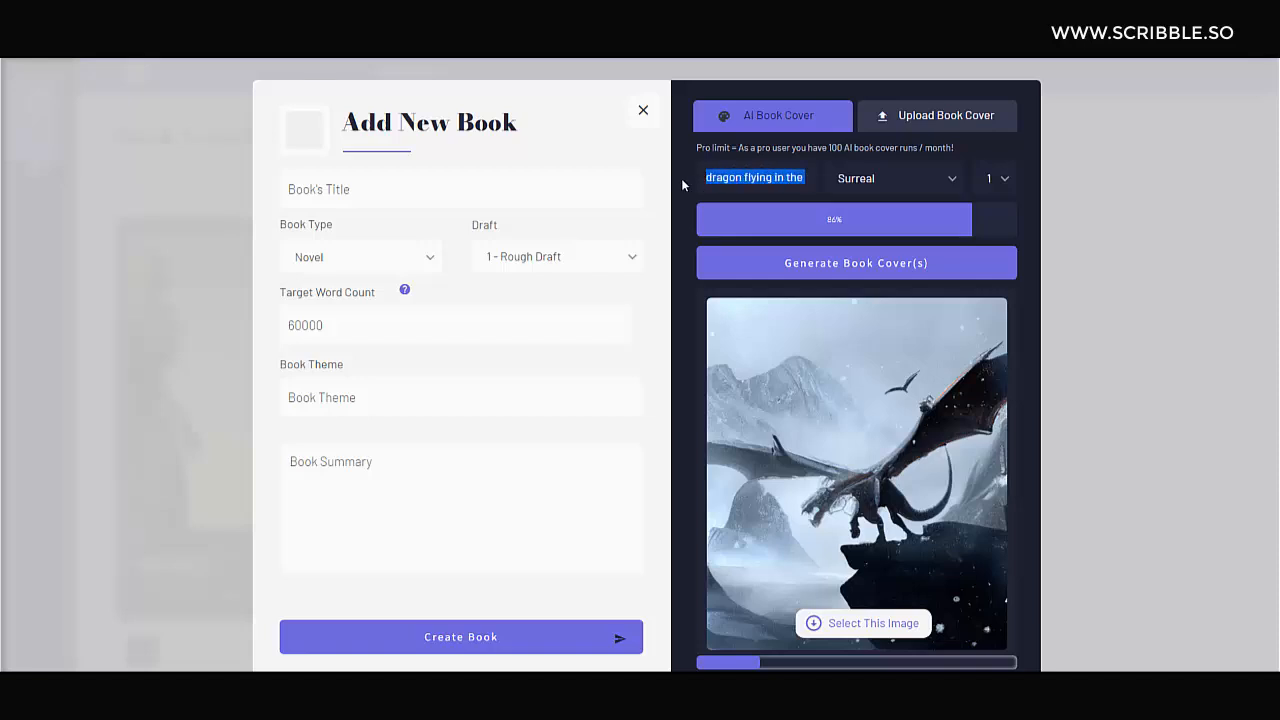
- Pick a new art style and generate a winged dragon cover on a rocky peak
left_click(755, 178)
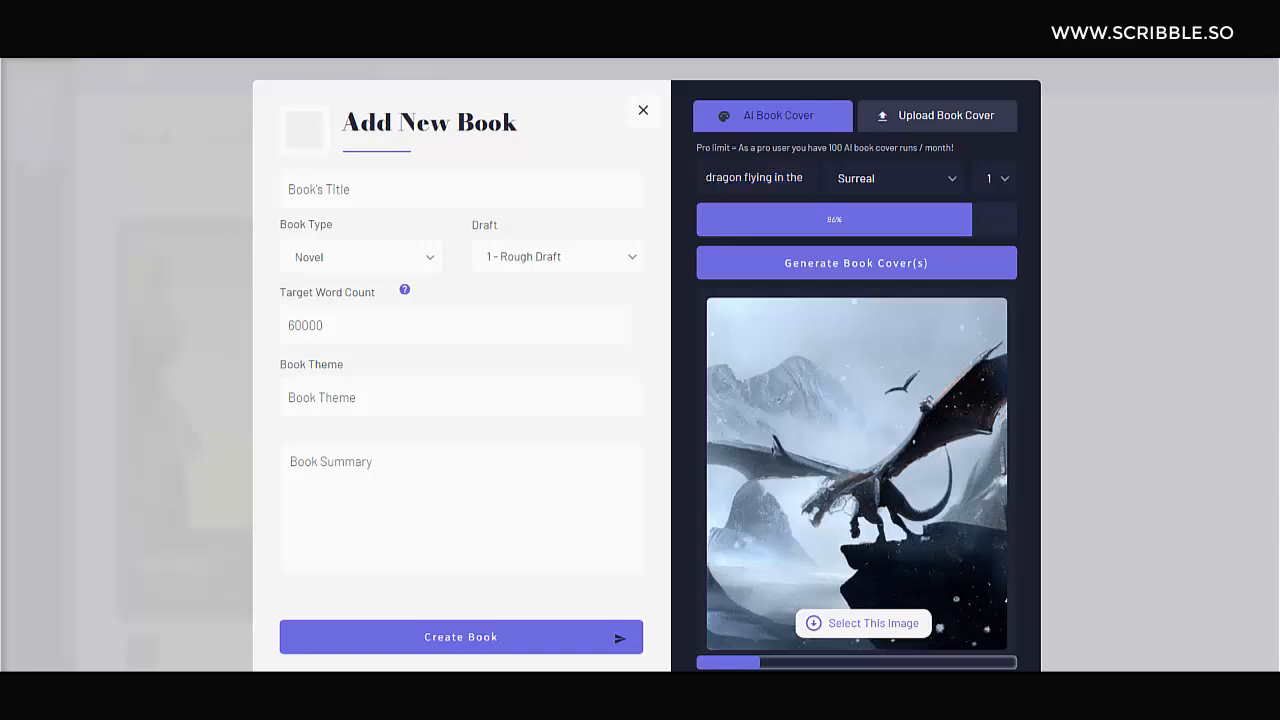
left_click(893, 178)
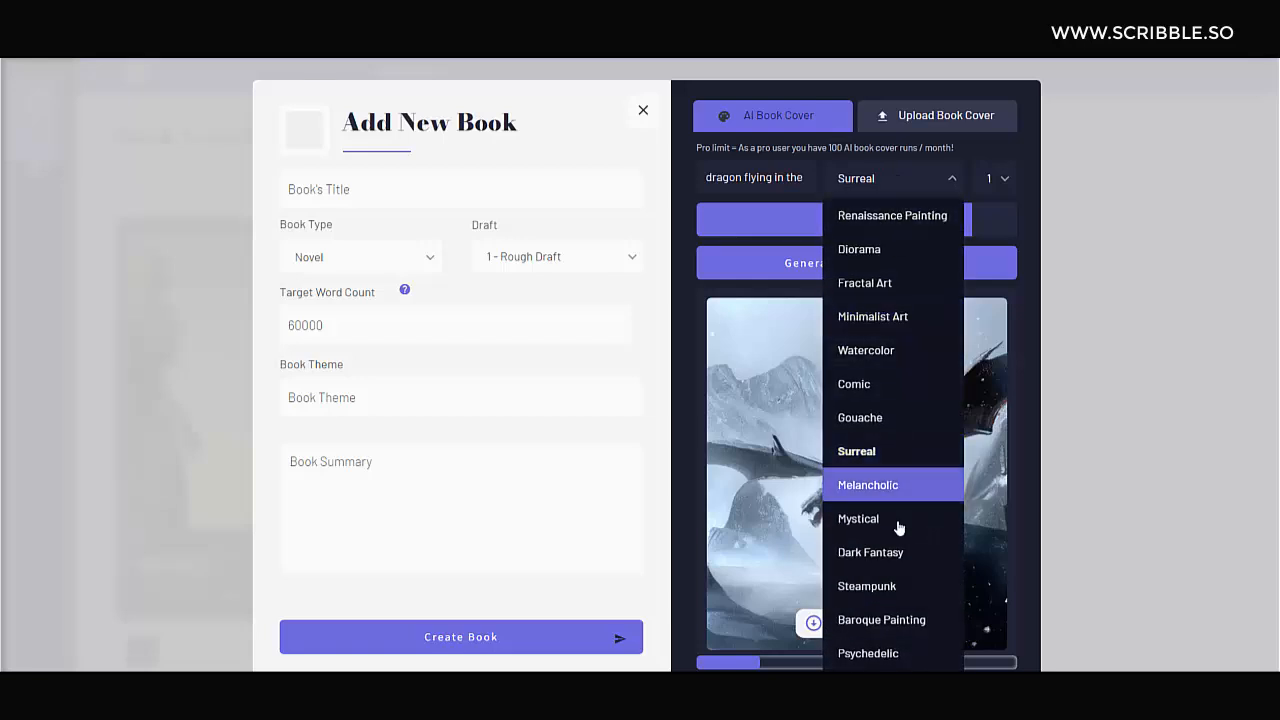
left_click(869, 552)
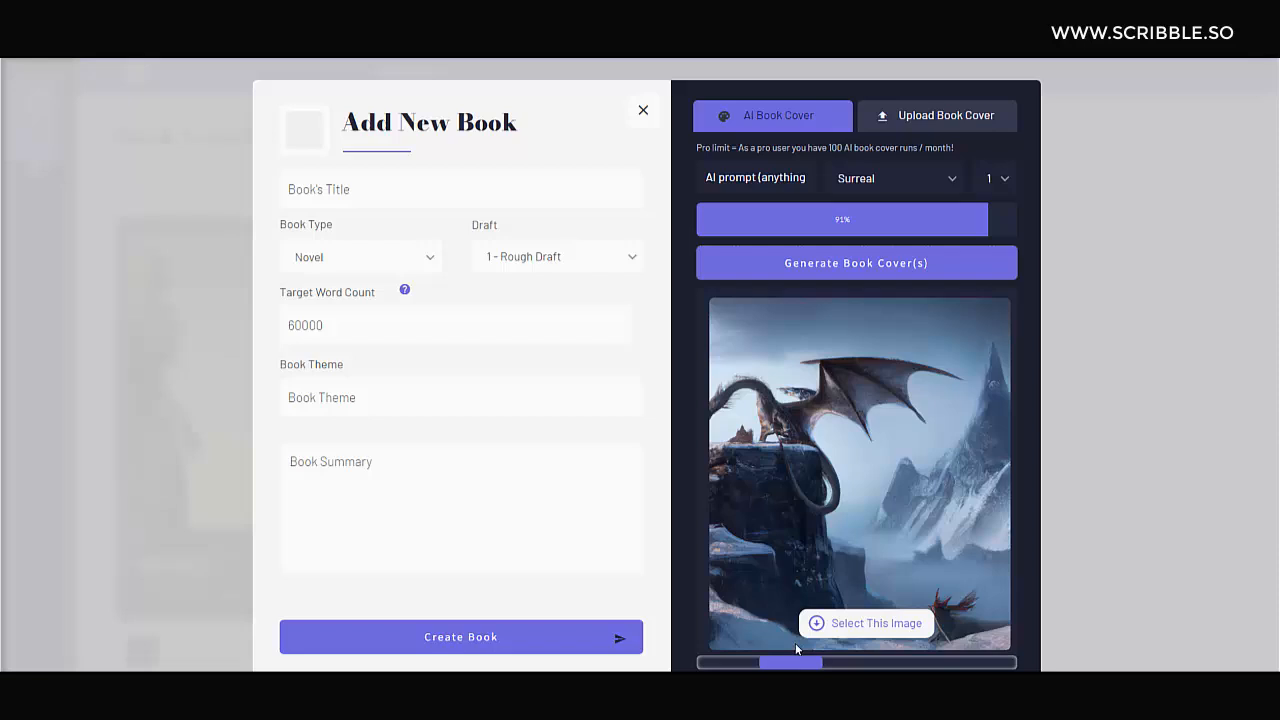
mouse_move(762, 275)
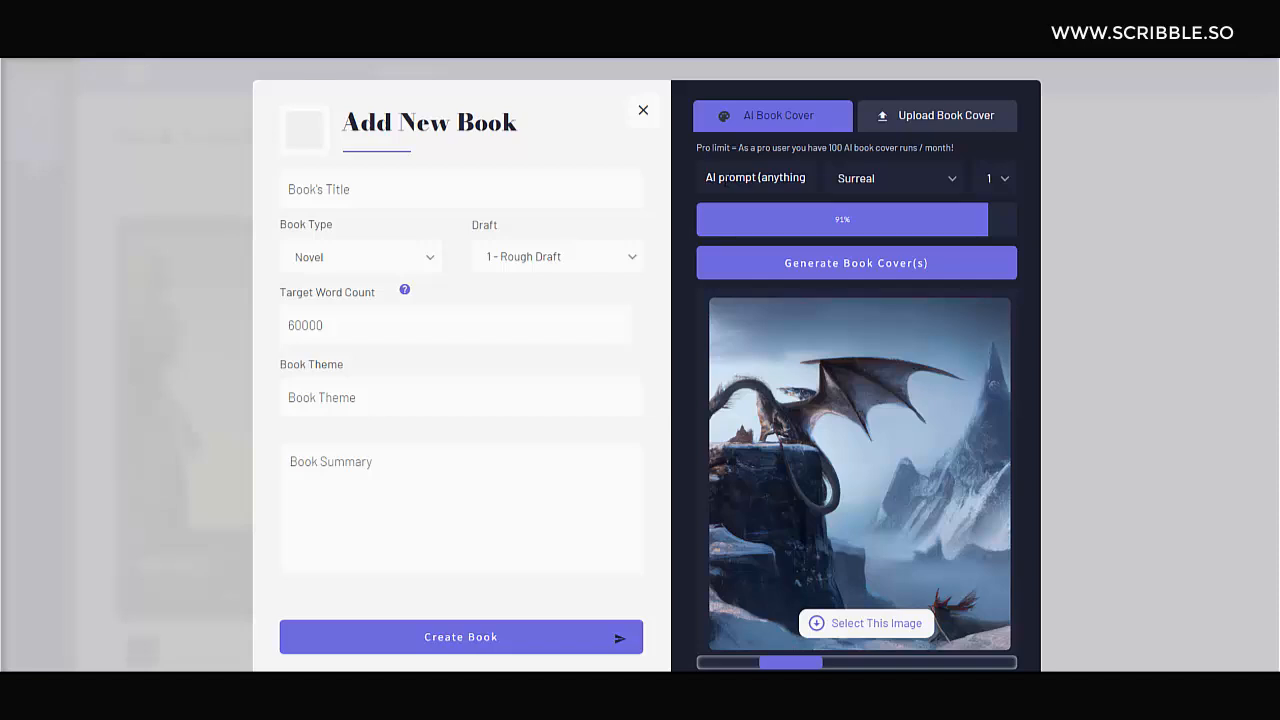
- Rewrite the prompt with 'jungle' and 'winter' keywords, replacing 'winter' with 'blue'
type("jungle")
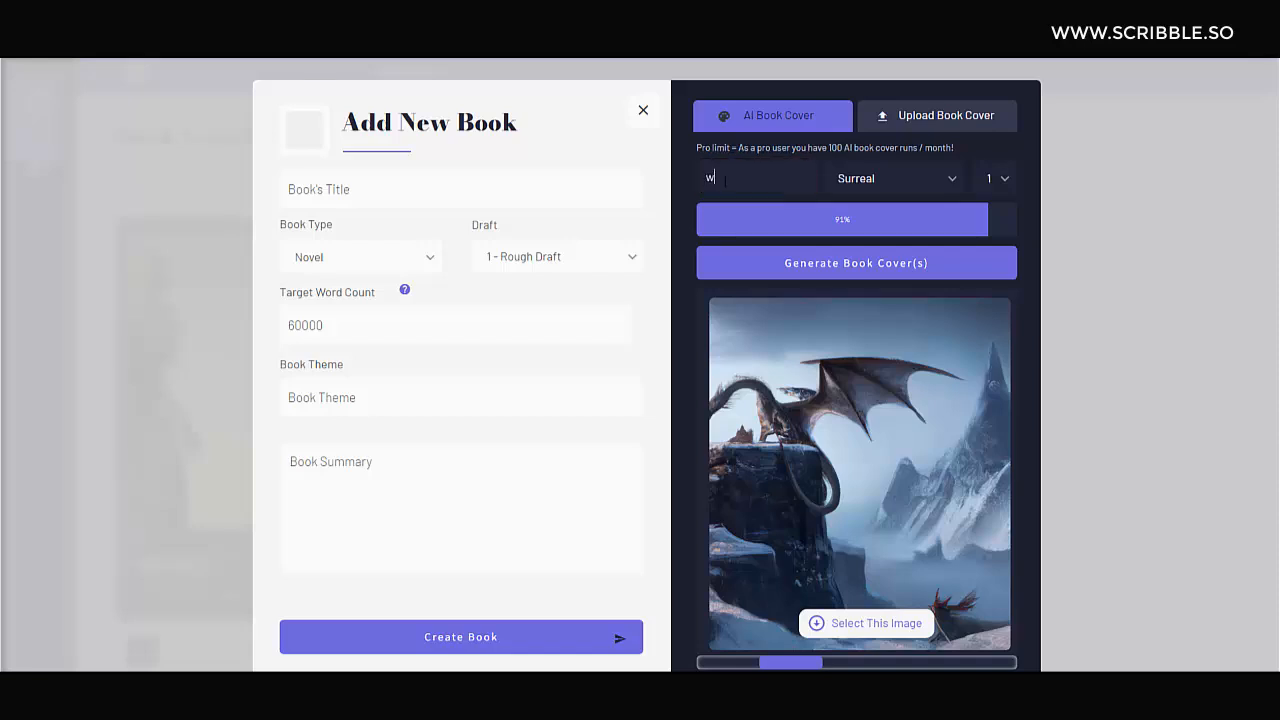
type("inter")
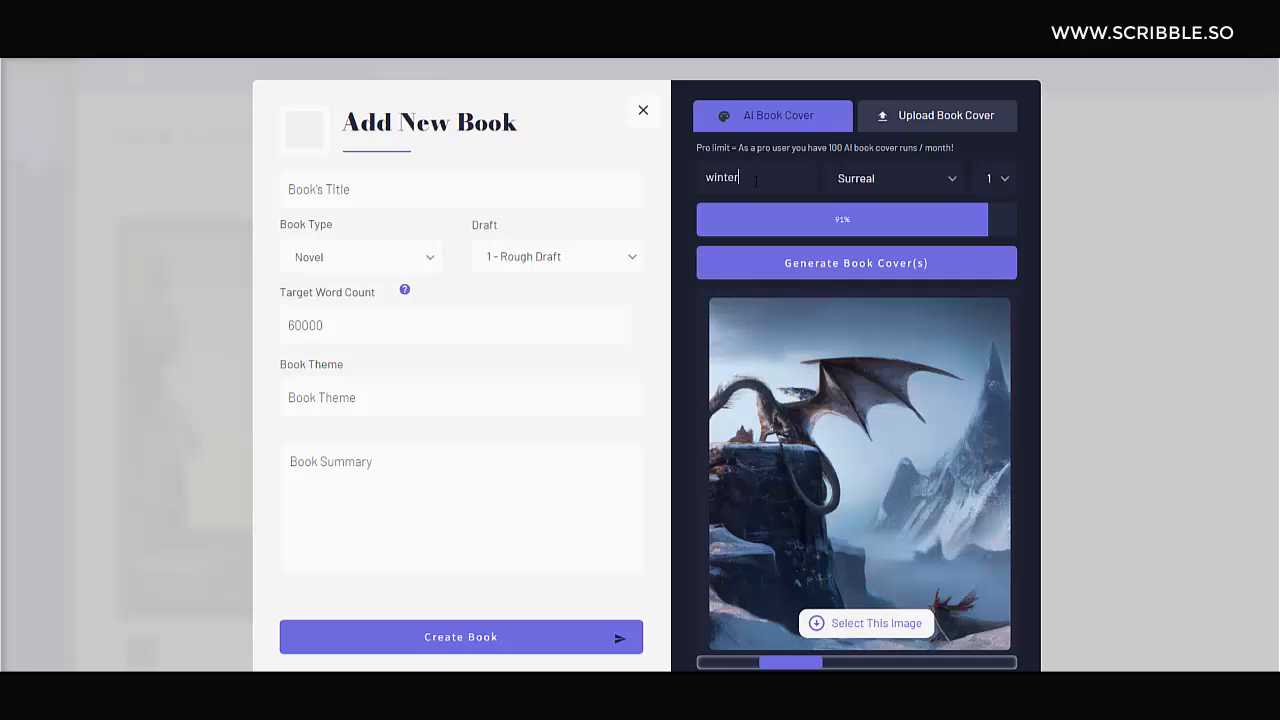
double_click(721, 178)
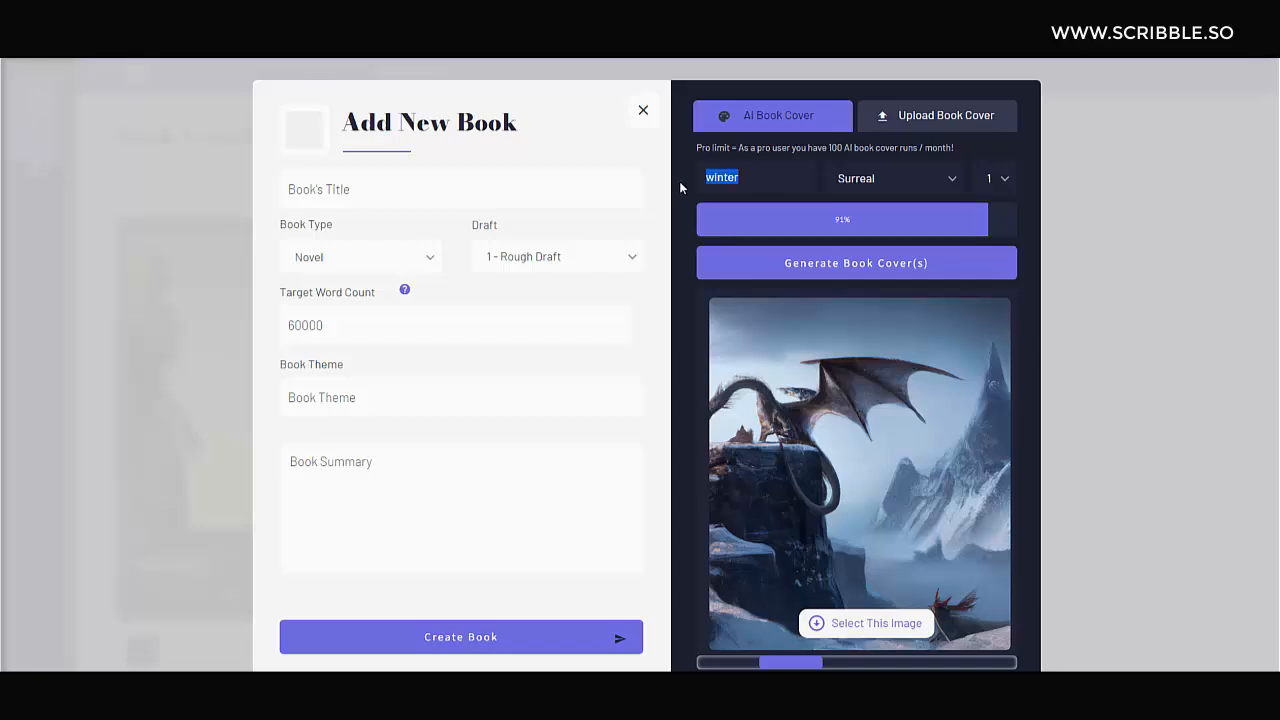
type("blue")
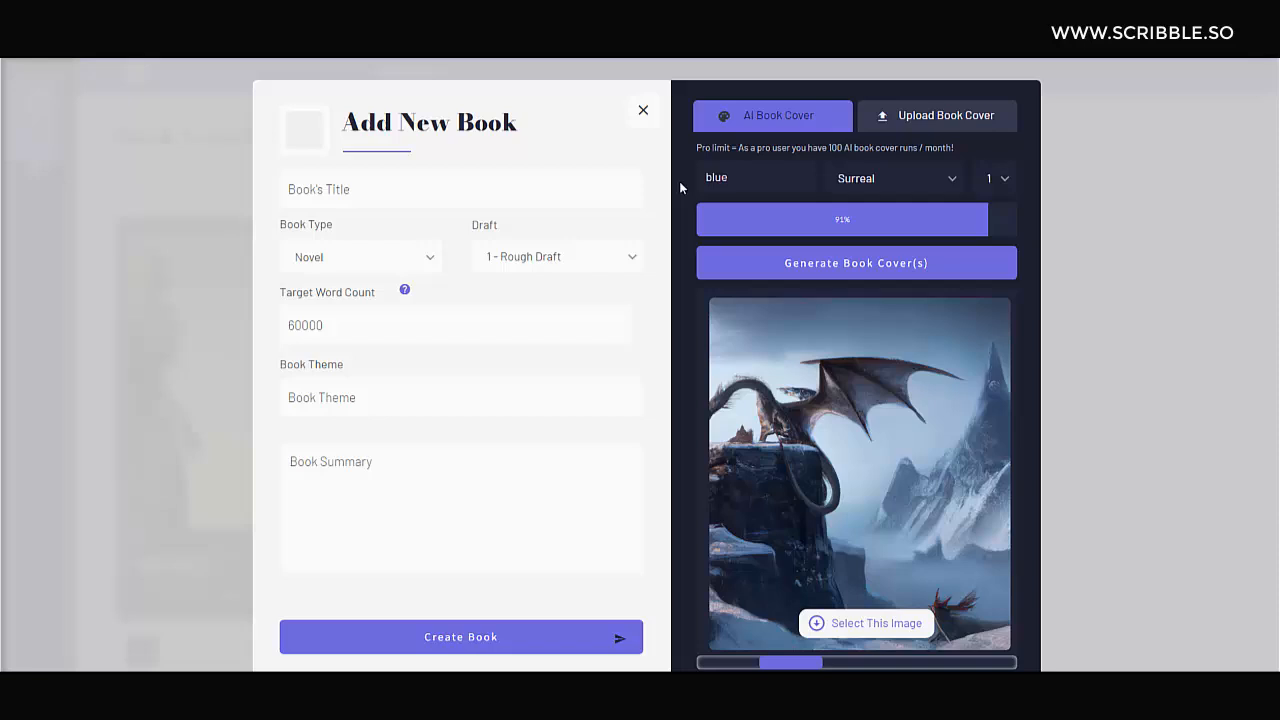
double_click(716, 177)
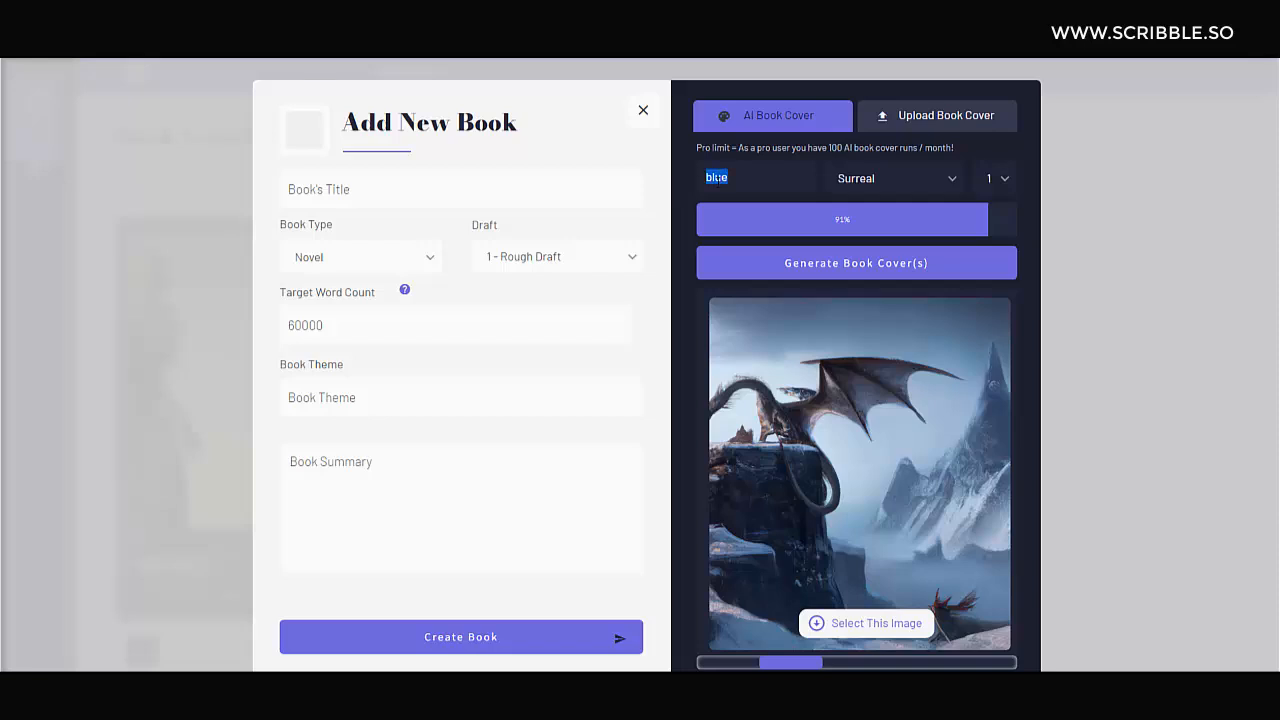
- Try generating covers for 'dragon flying', hit the monthly maximum, and close the dialog
type("dragon flying")
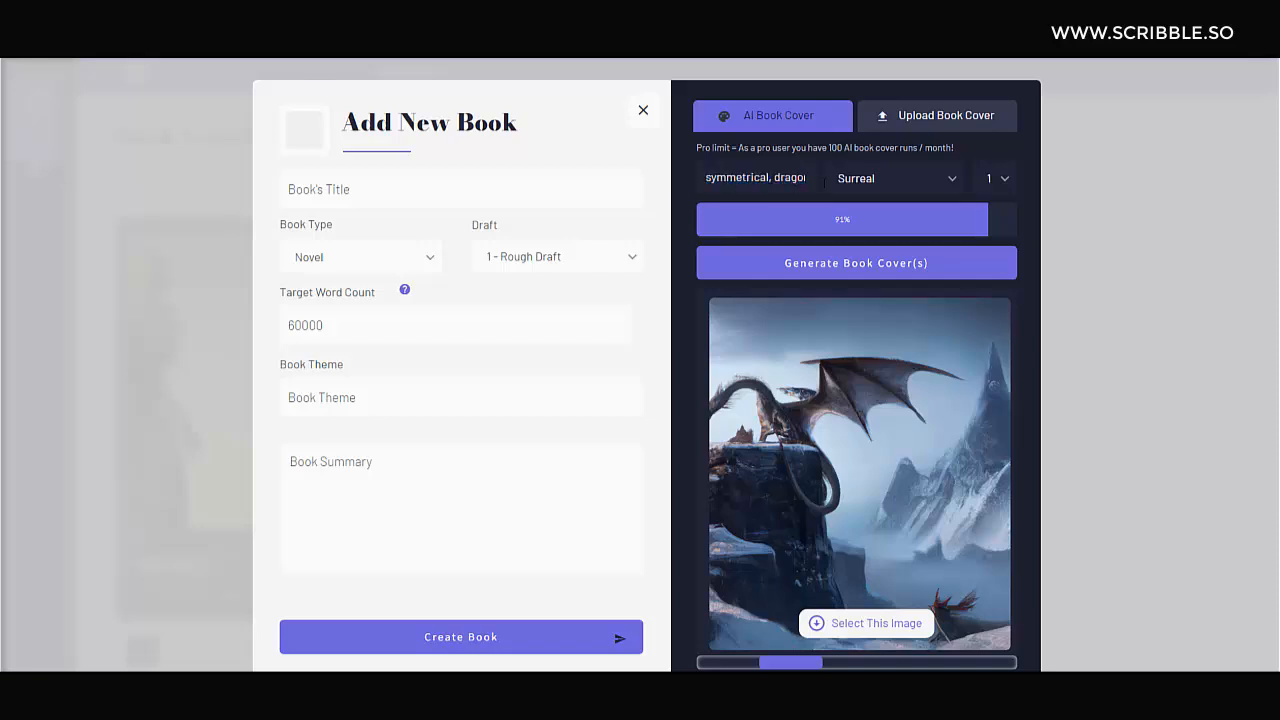
left_click(994, 178)
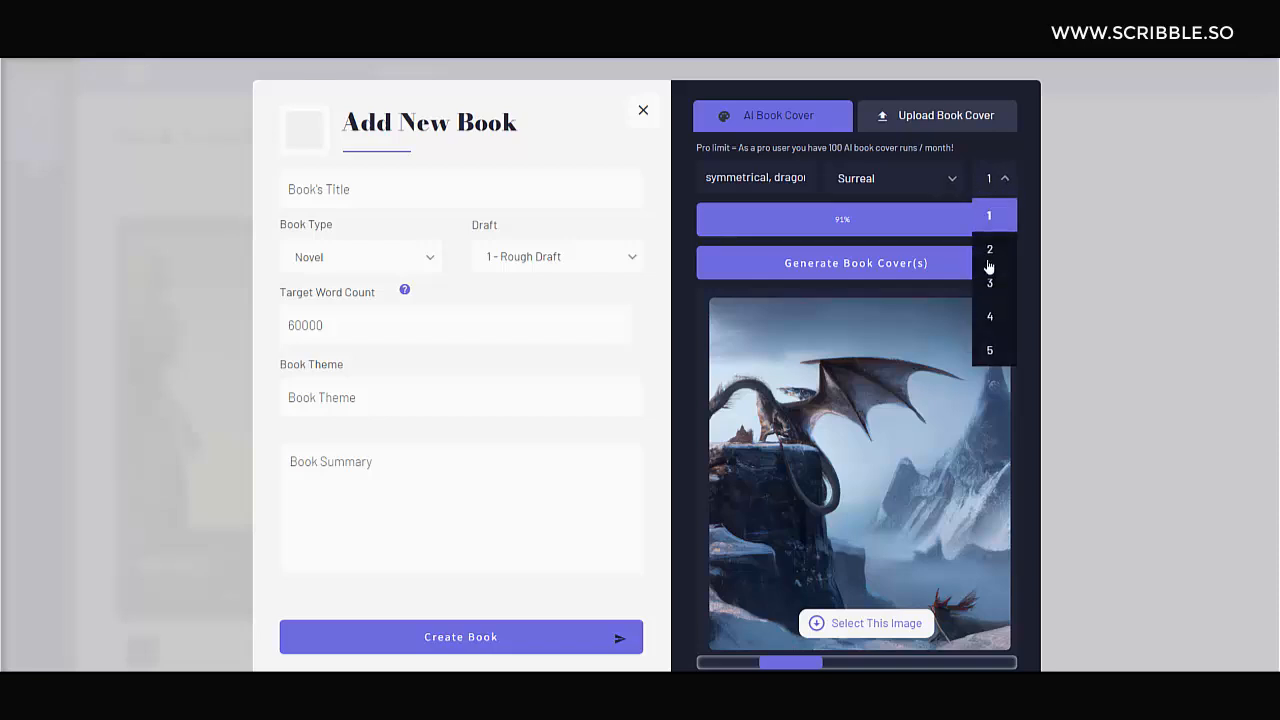
left_click(989, 350)
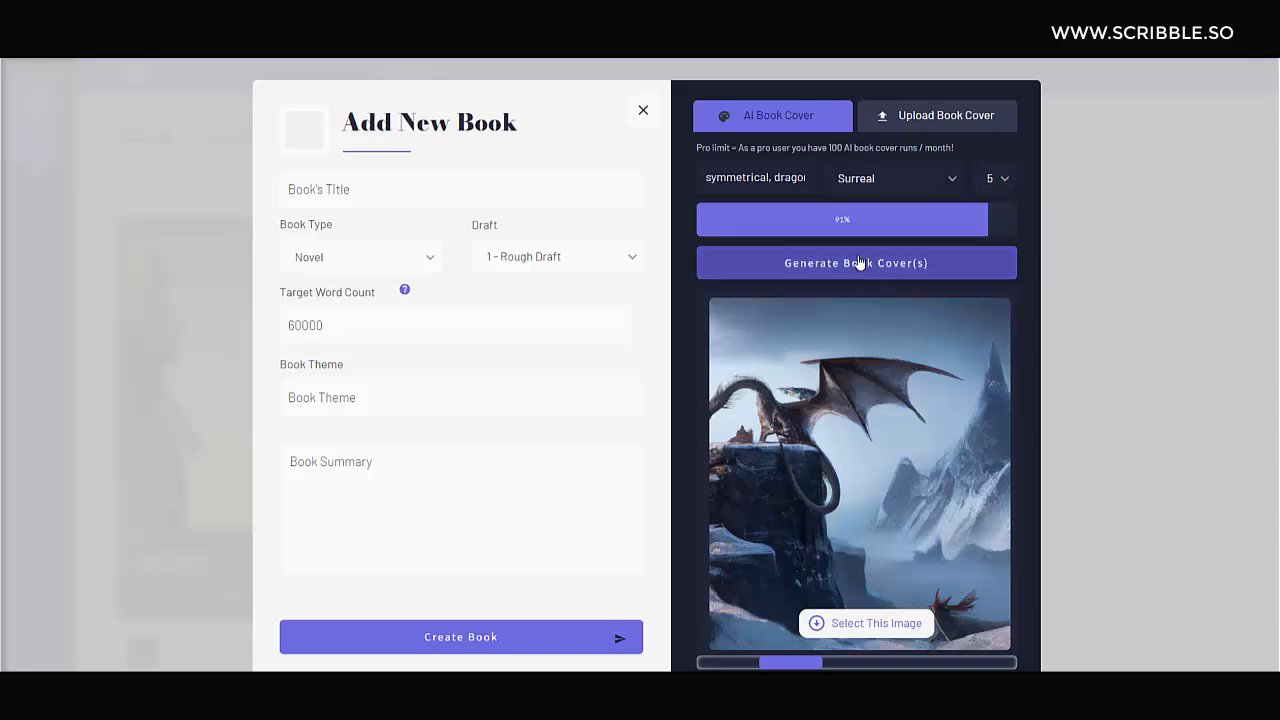
left_click(855, 262)
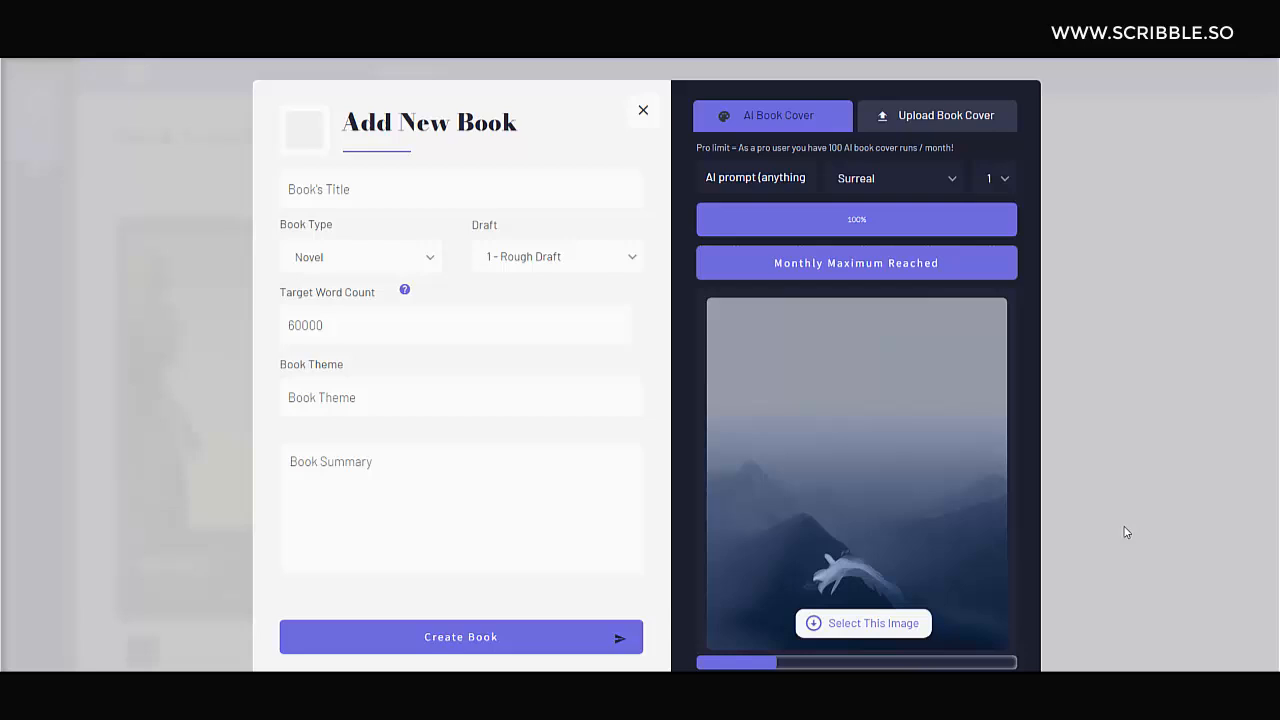
mouse_move(862, 450)
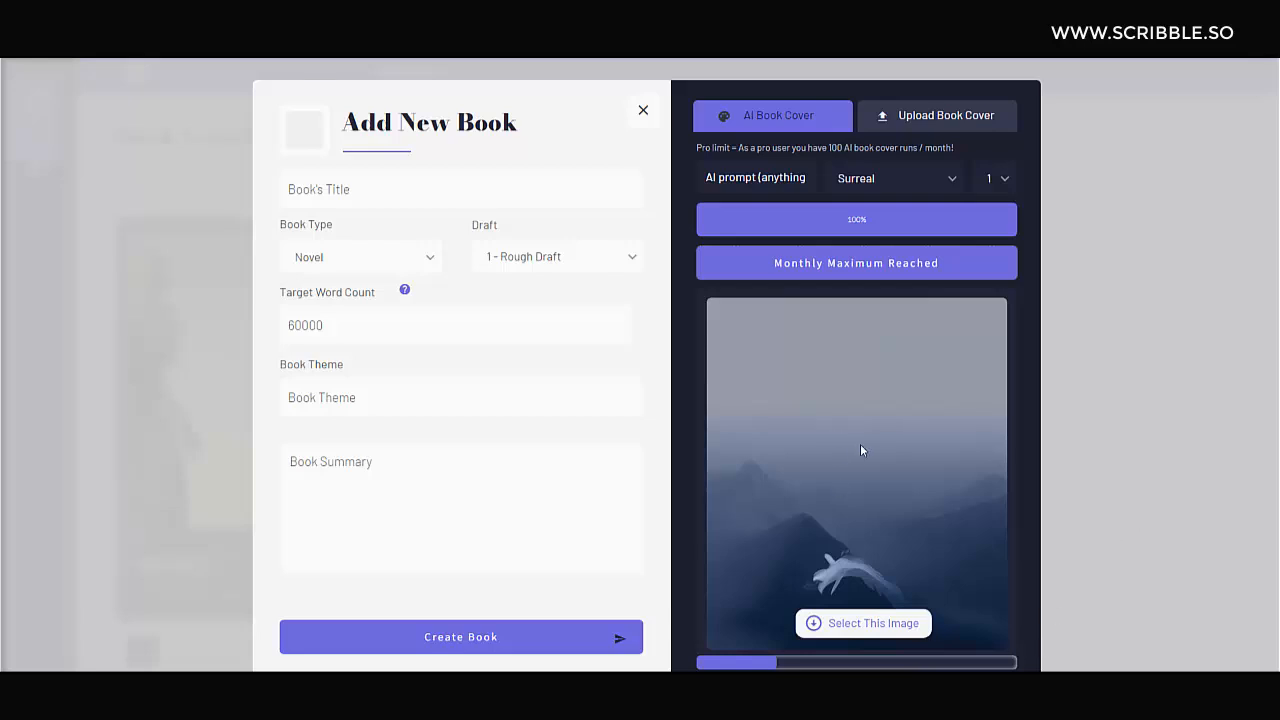
mouse_move(913, 482)
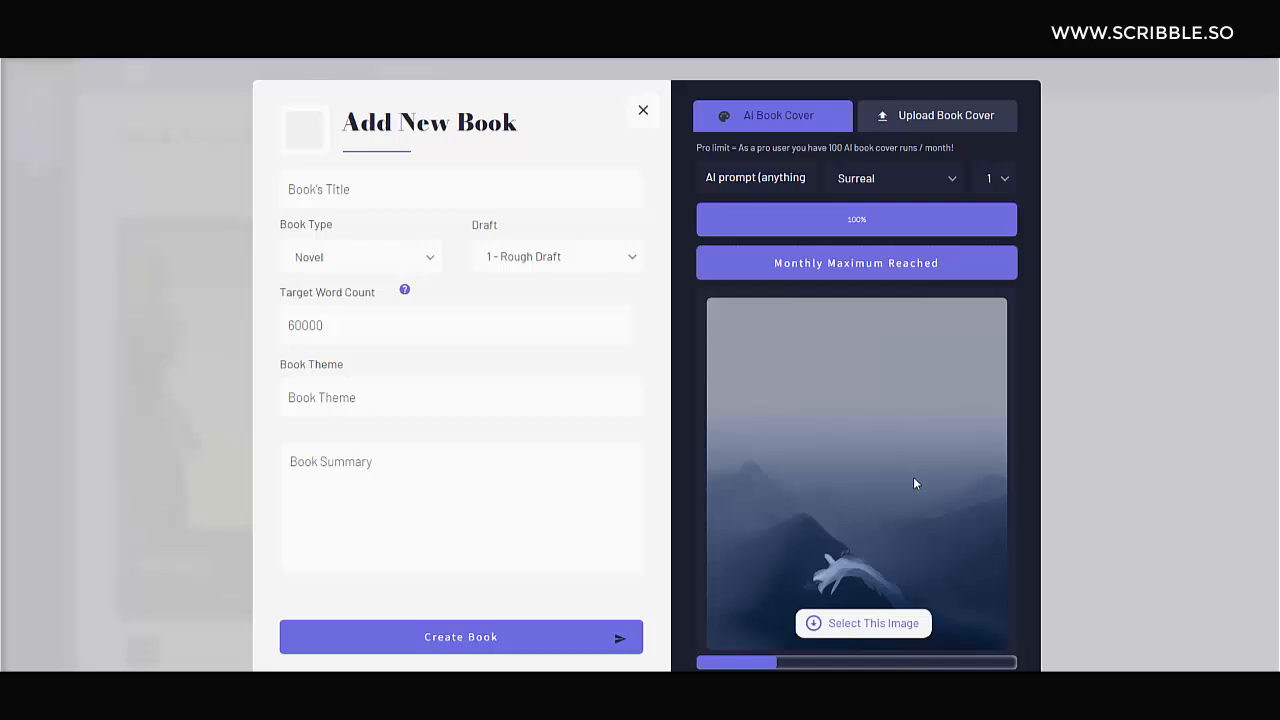
left_click(643, 110)
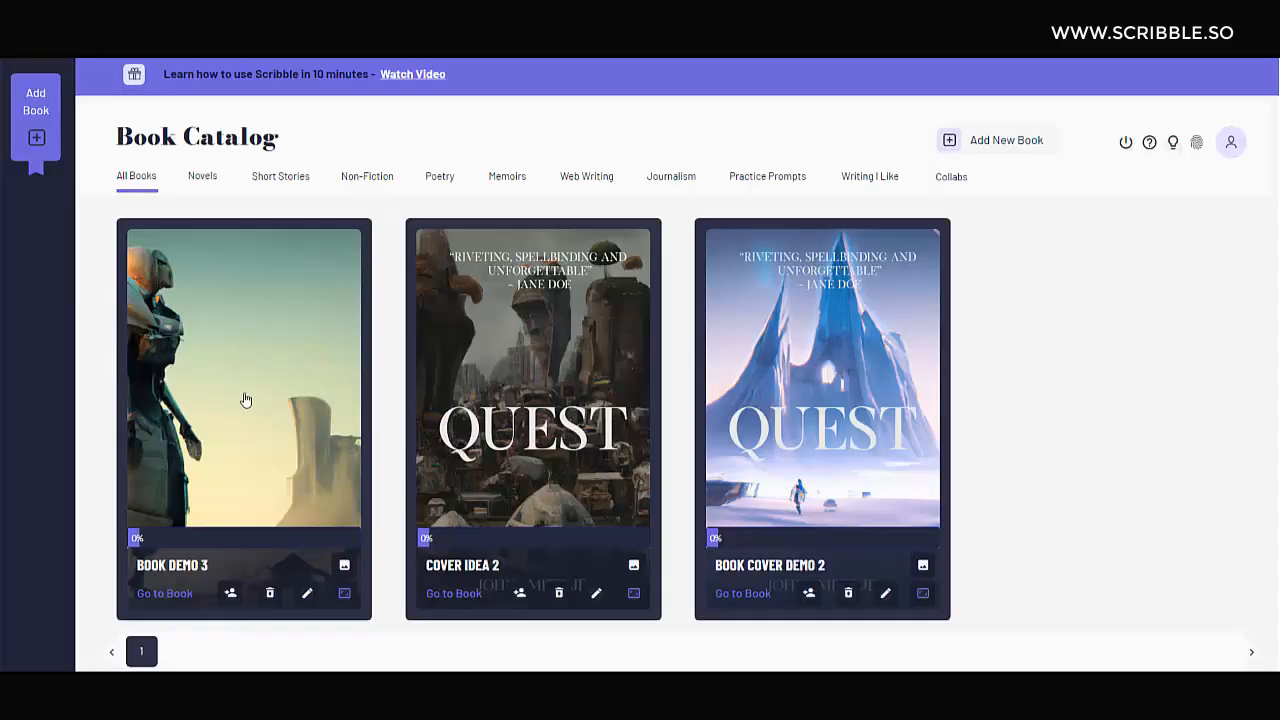
mouse_move(267, 493)
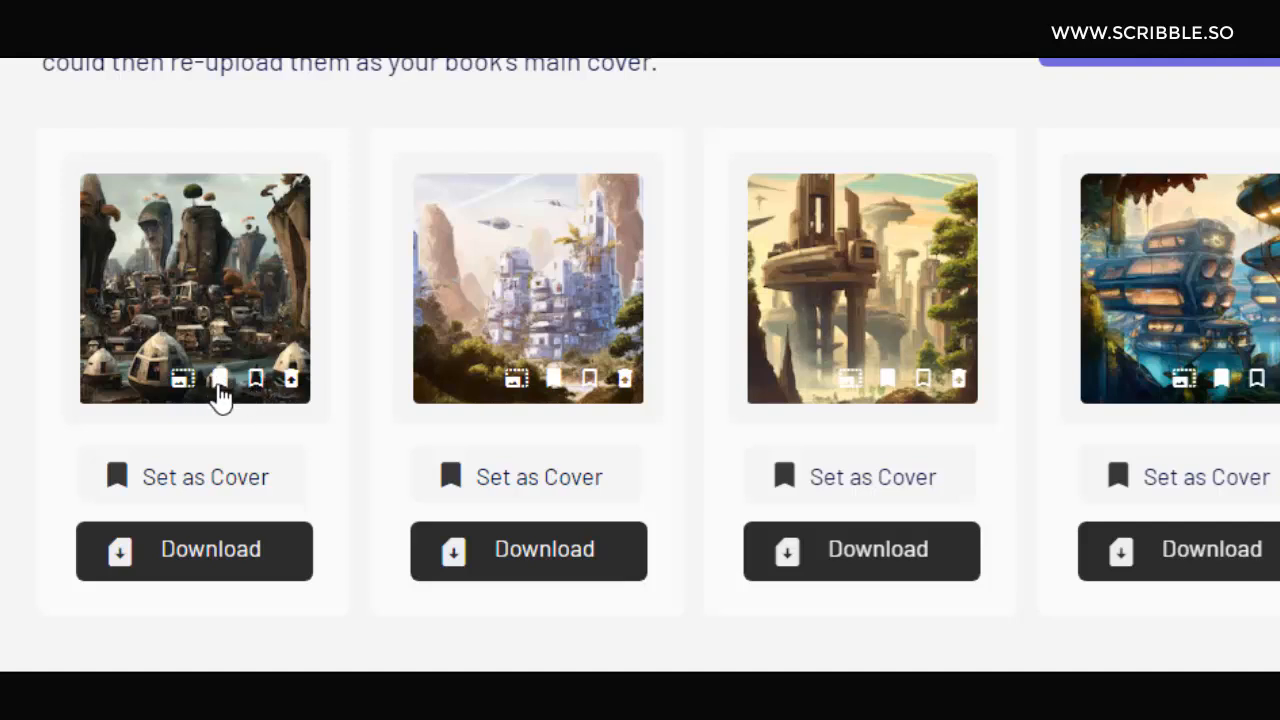
mouse_move(258, 388)
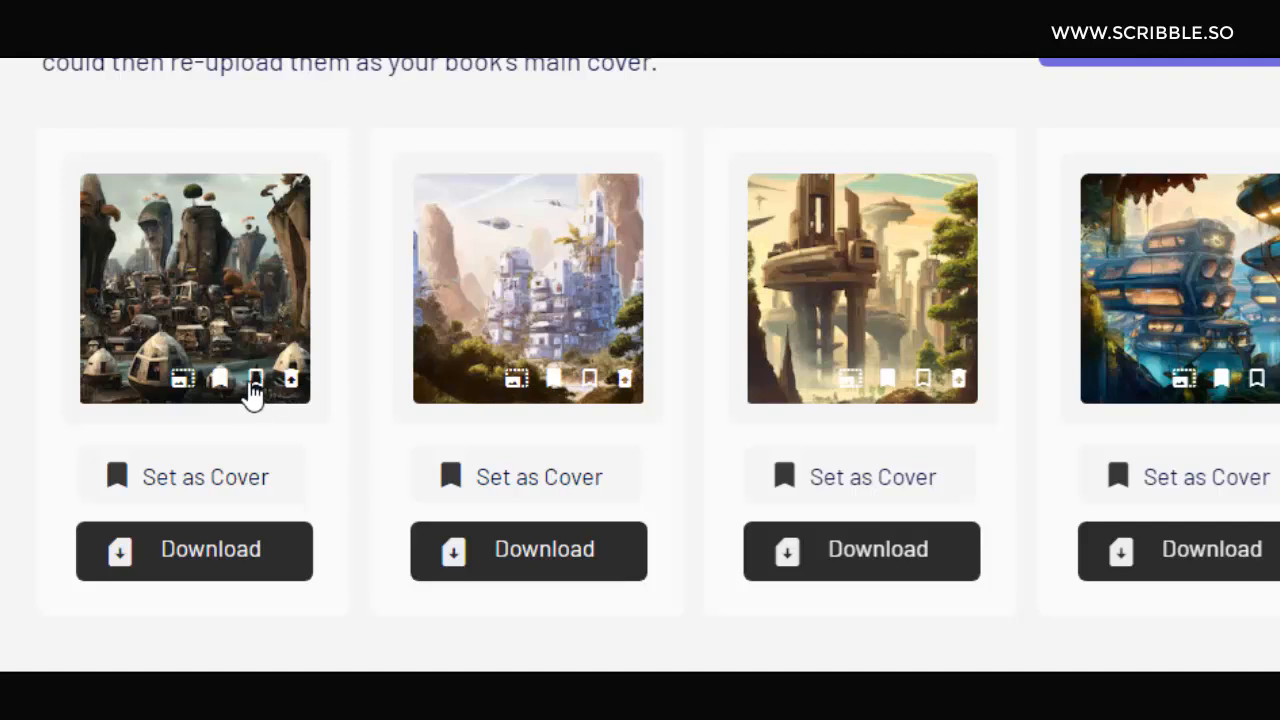
mouse_move(220, 395)
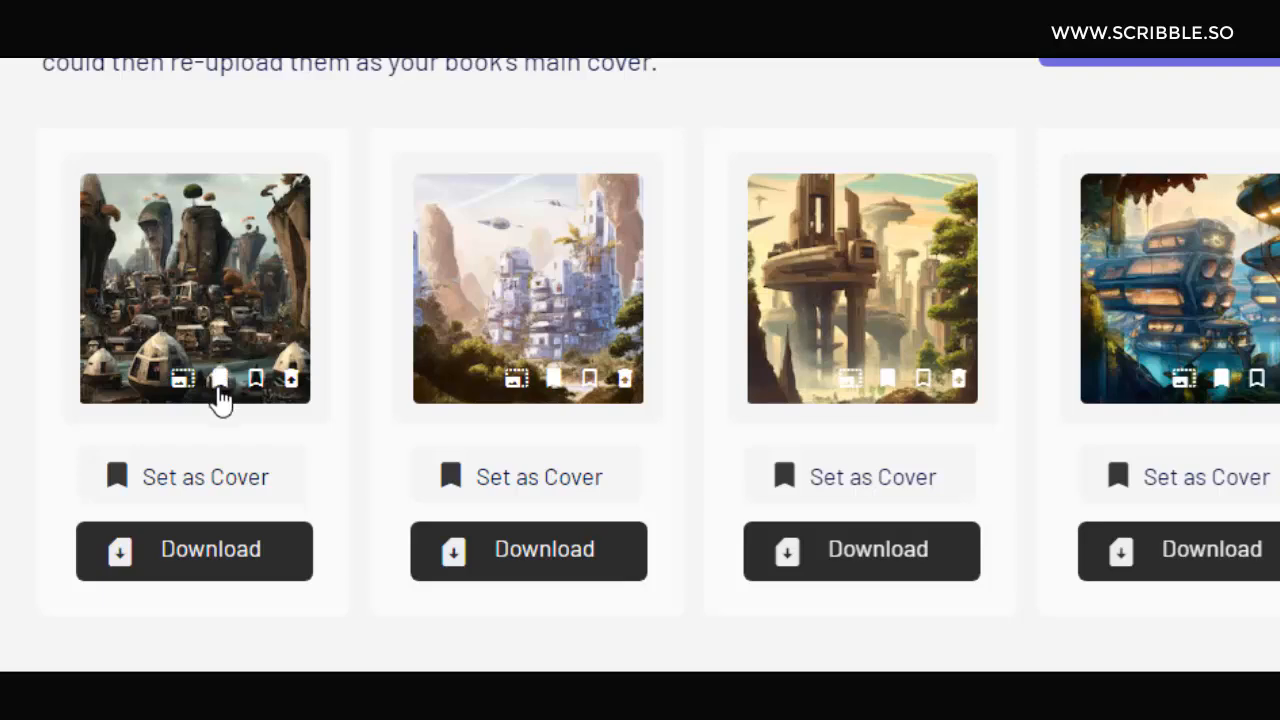
mouse_move(265, 385)
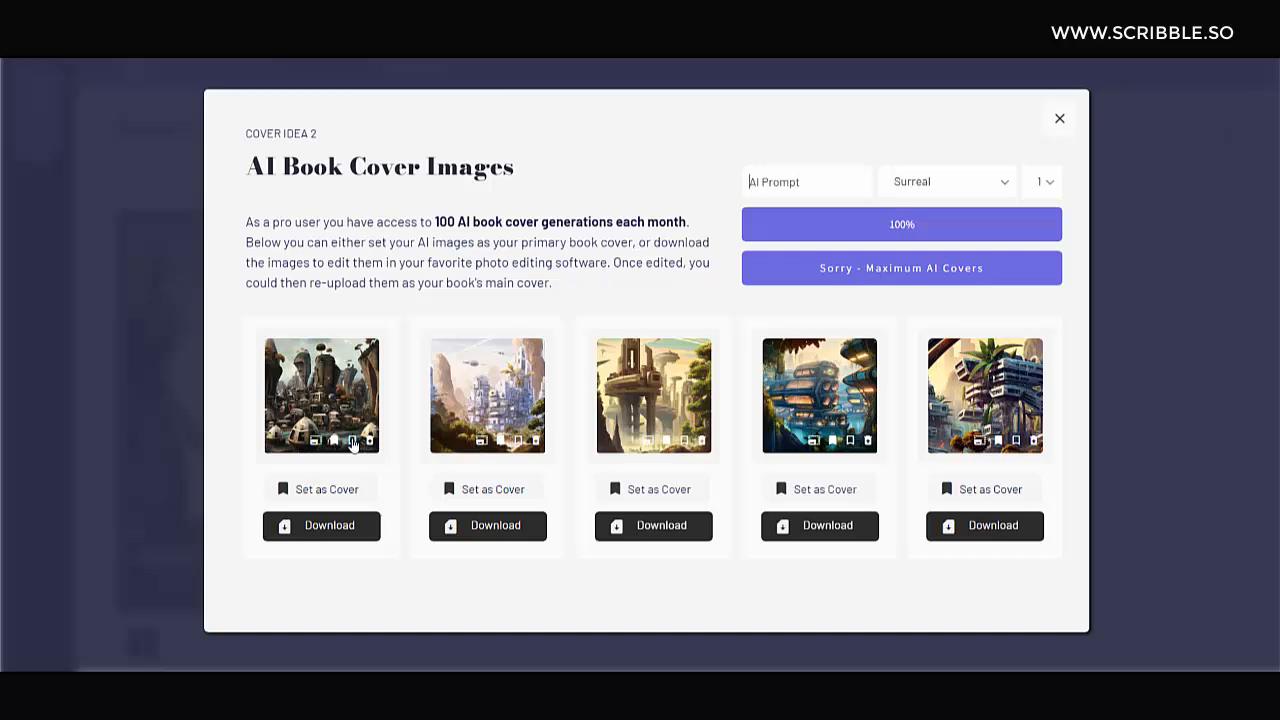
mouse_move(425, 239)
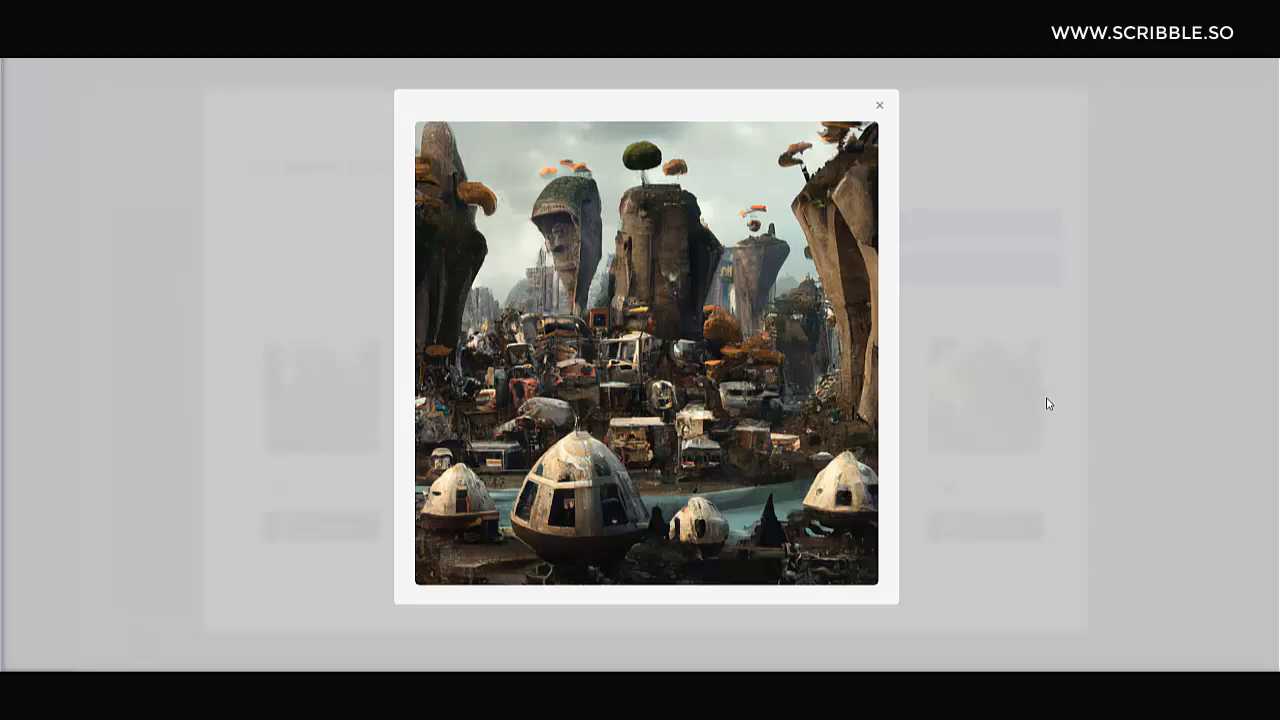
left_click(879, 104)
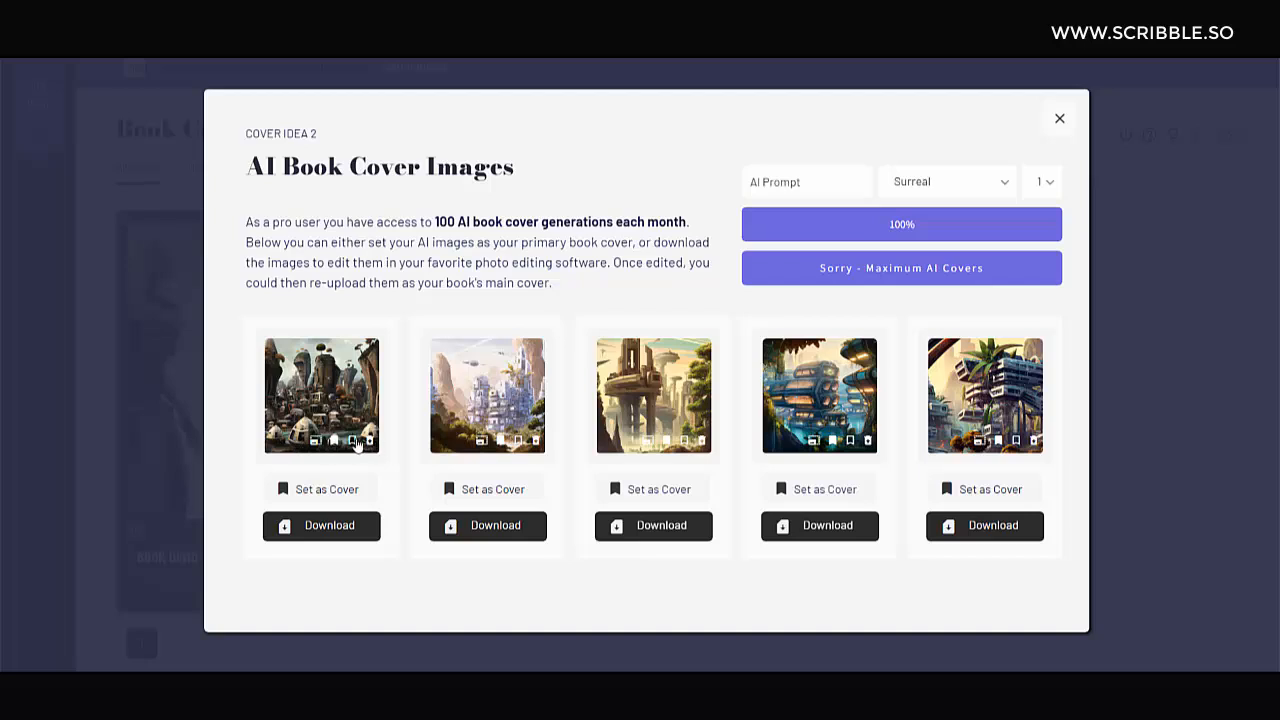
mouse_move(337, 443)
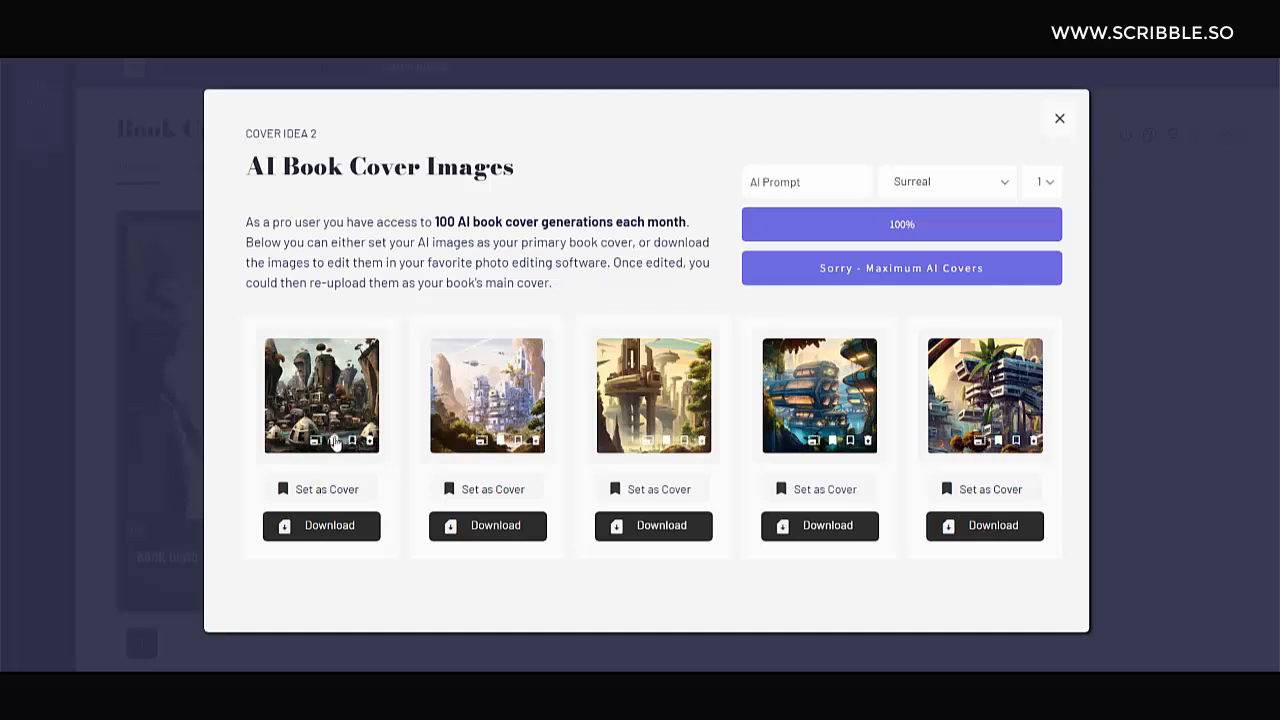
mouse_move(570, 601)
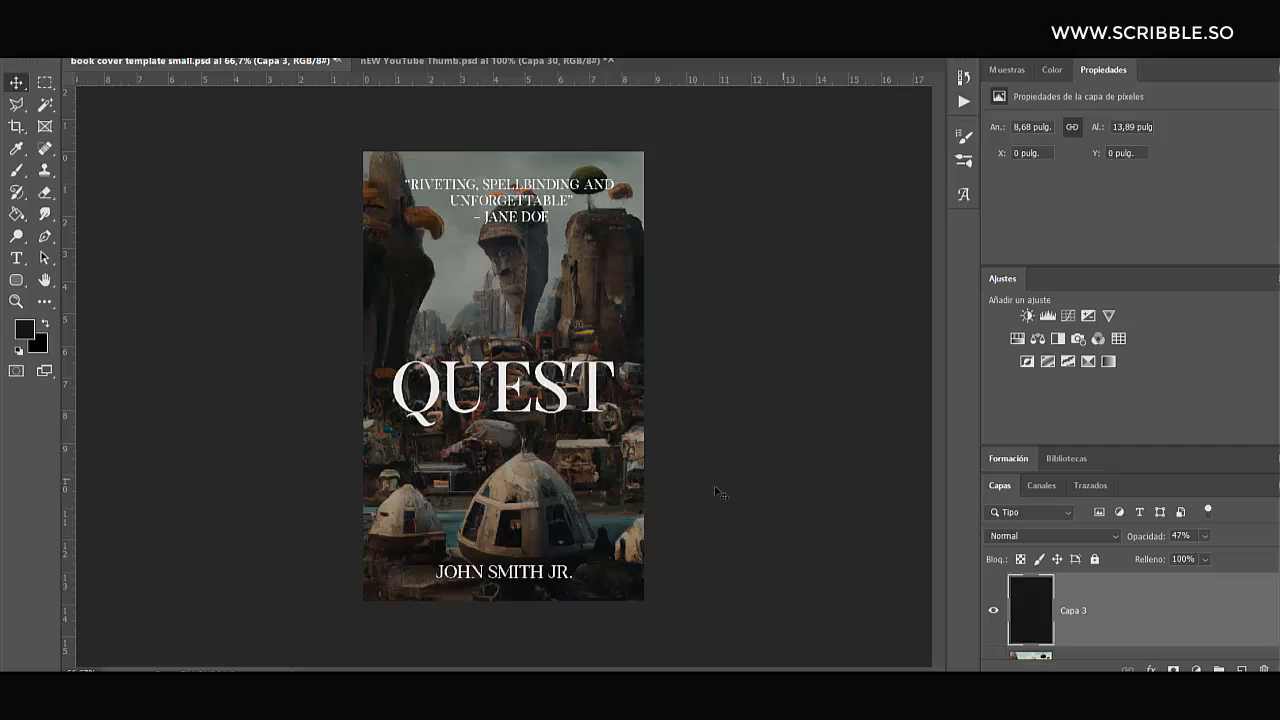
mouse_move(773, 478)
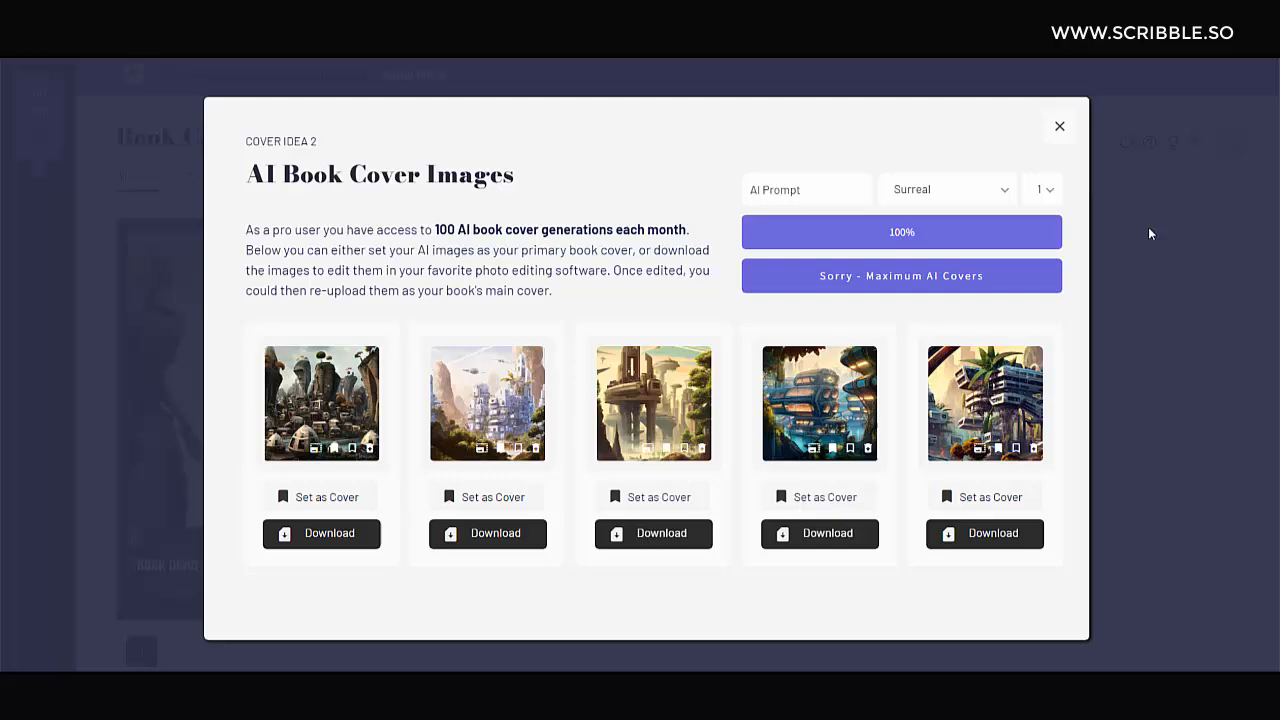
- Close Cover Idea 2's gallery, then review and close its Edit Book form
left_click(1059, 126)
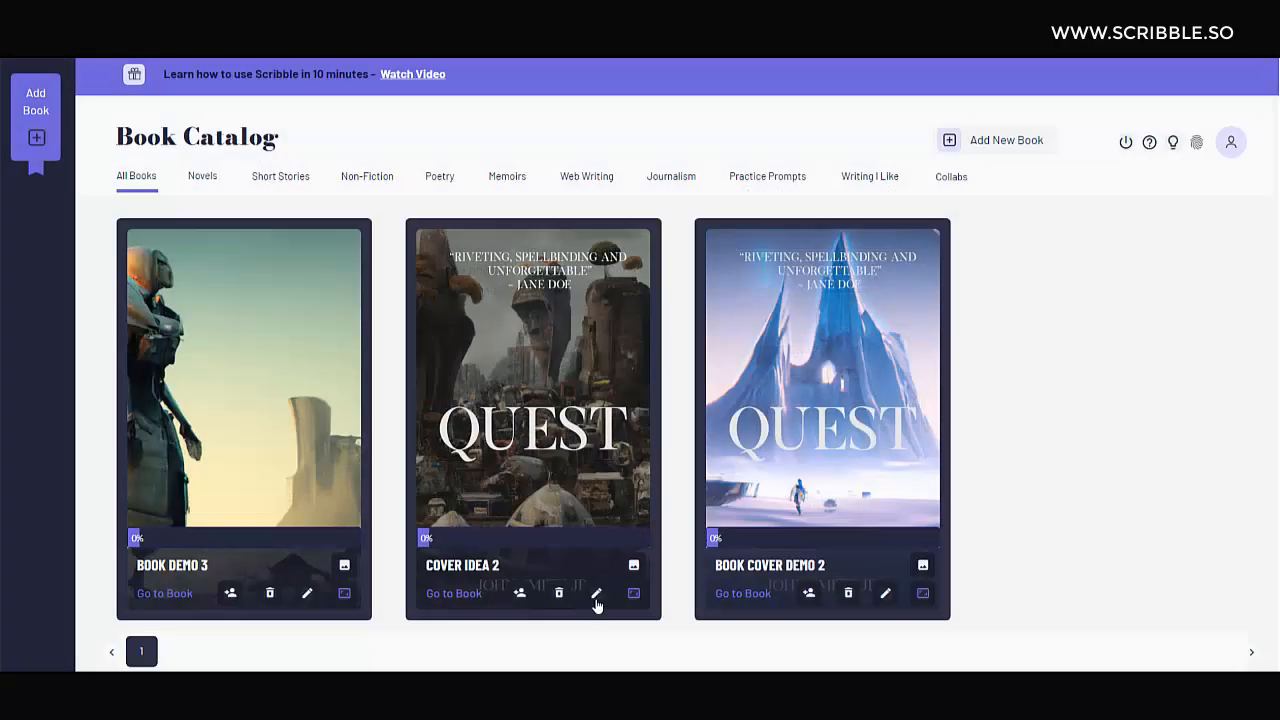
left_click(596, 593)
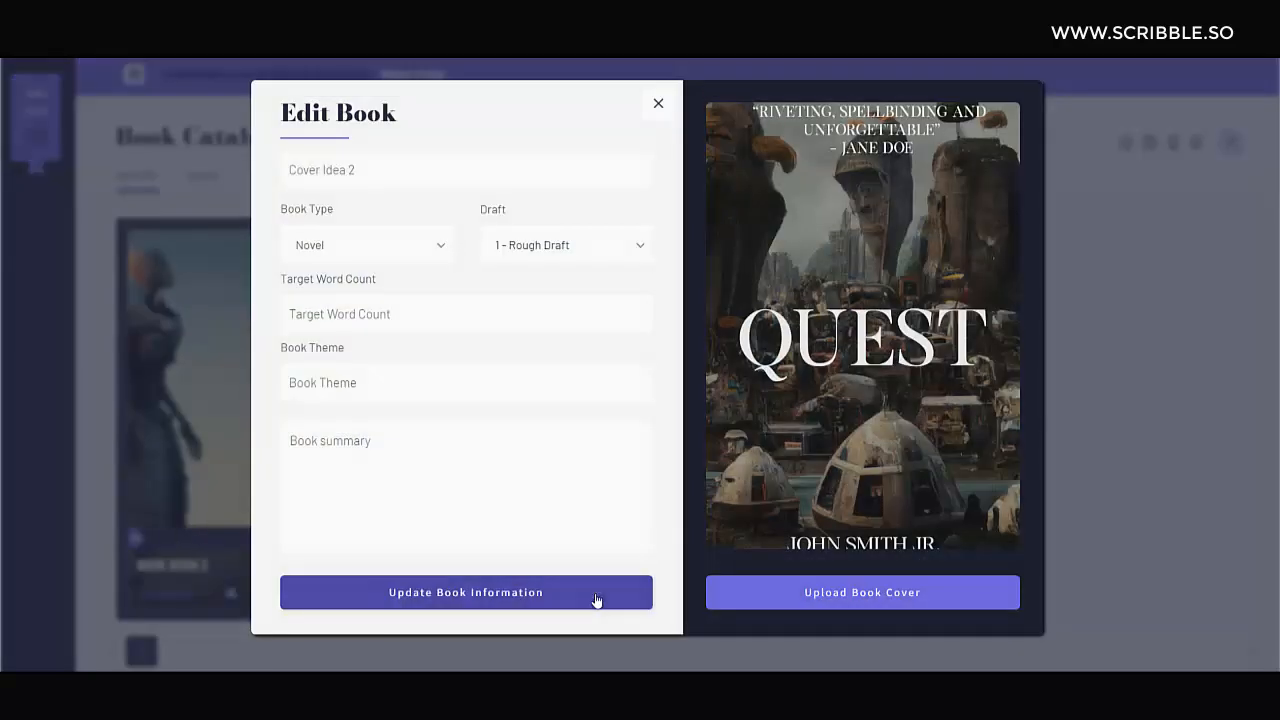
mouse_move(862, 605)
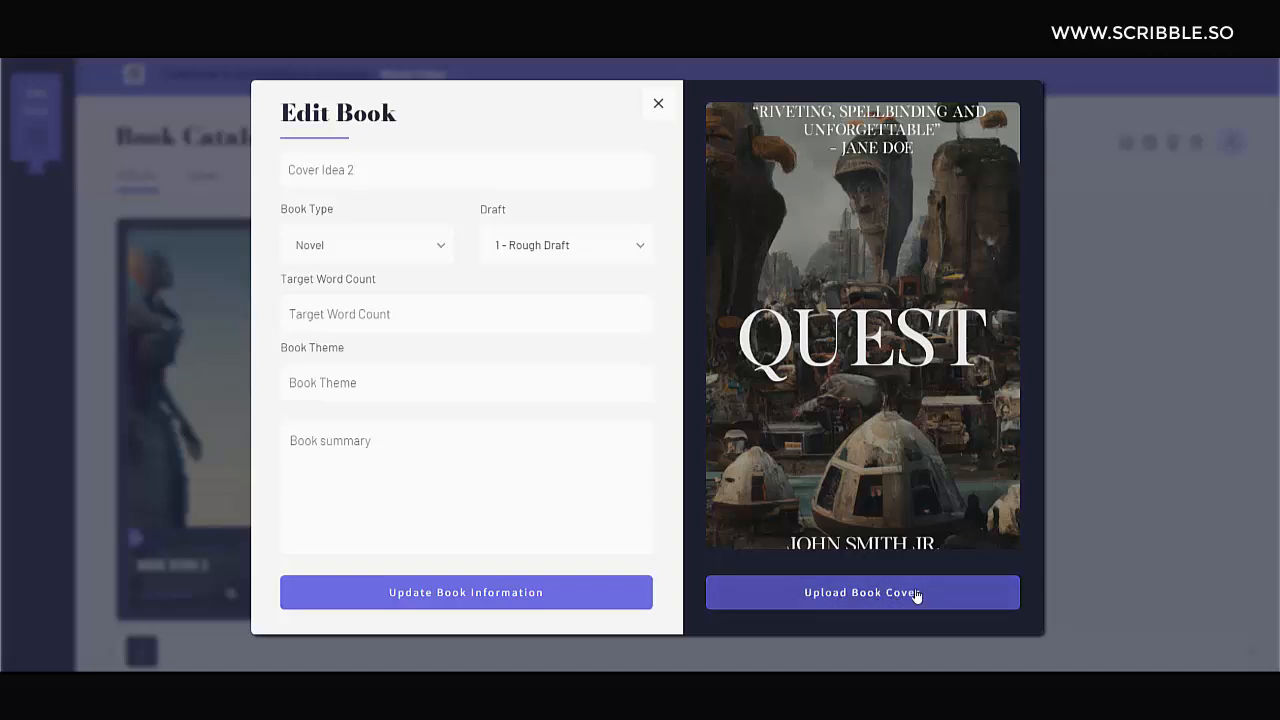
mouse_move(937, 355)
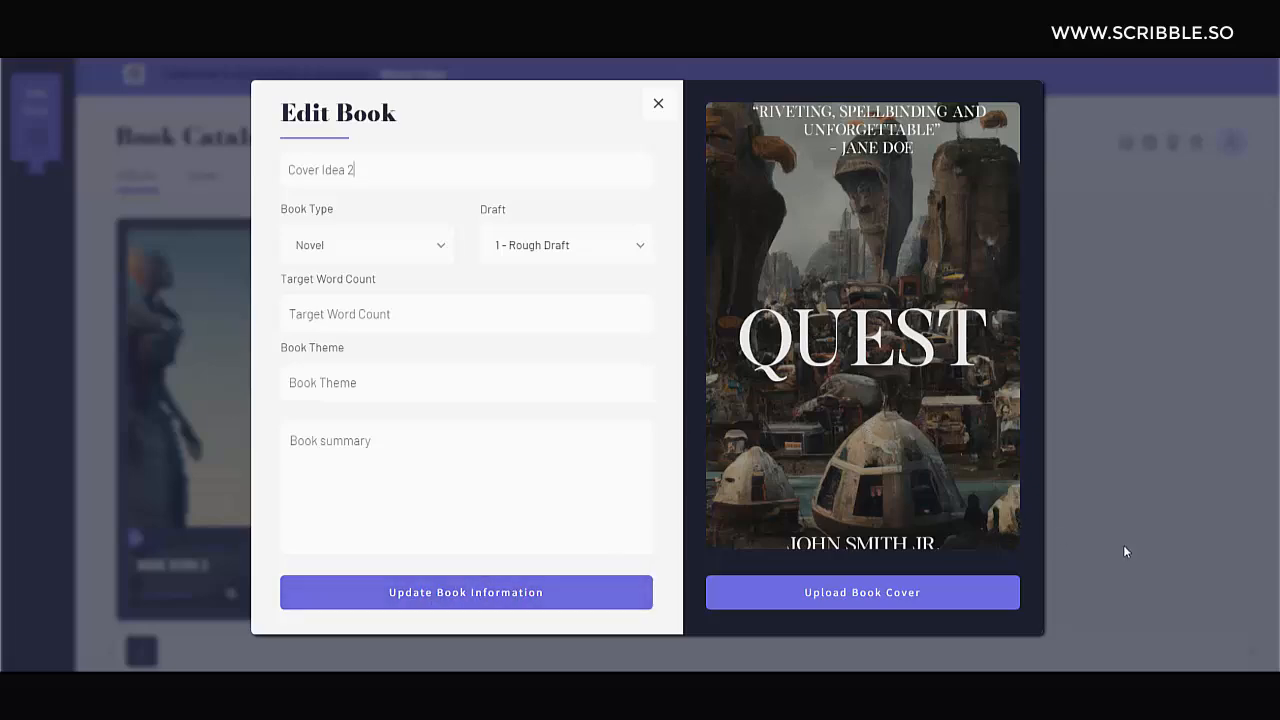
left_click(658, 103)
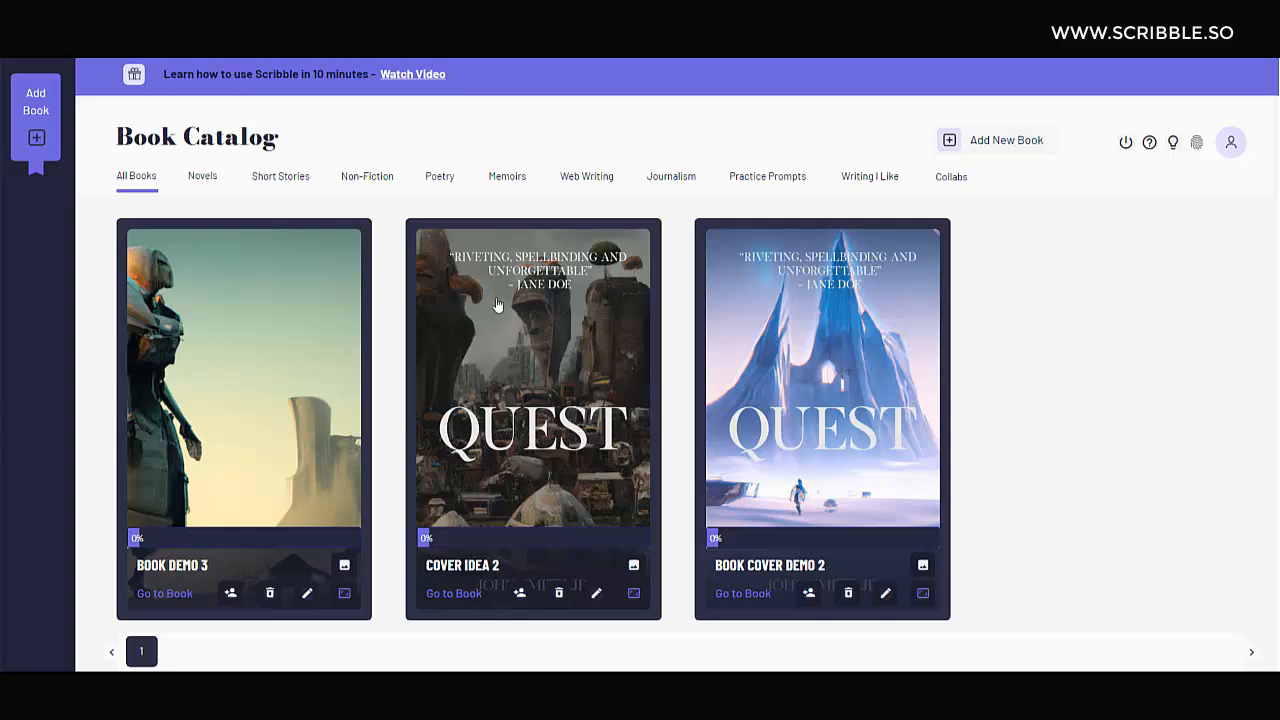
mouse_move(605, 415)
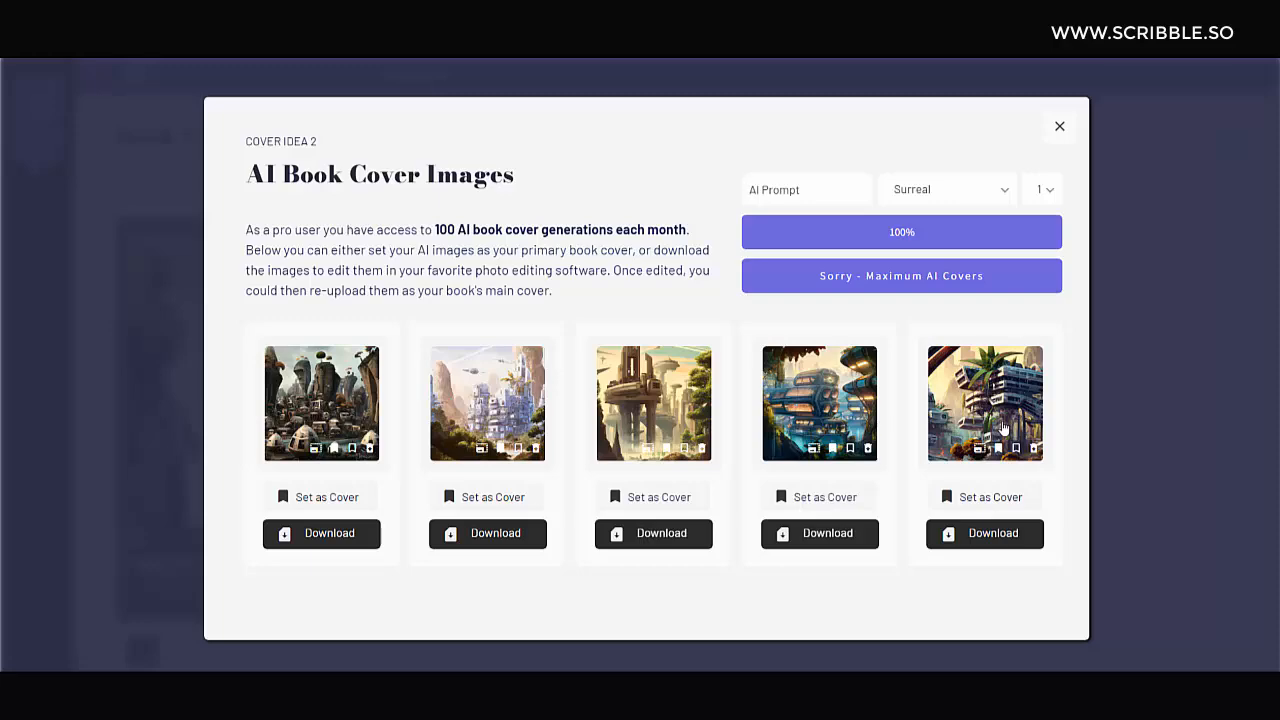
- Close Cover Idea 2's gallery and open Book Demo 3's AI cover images
left_click(1059, 126)
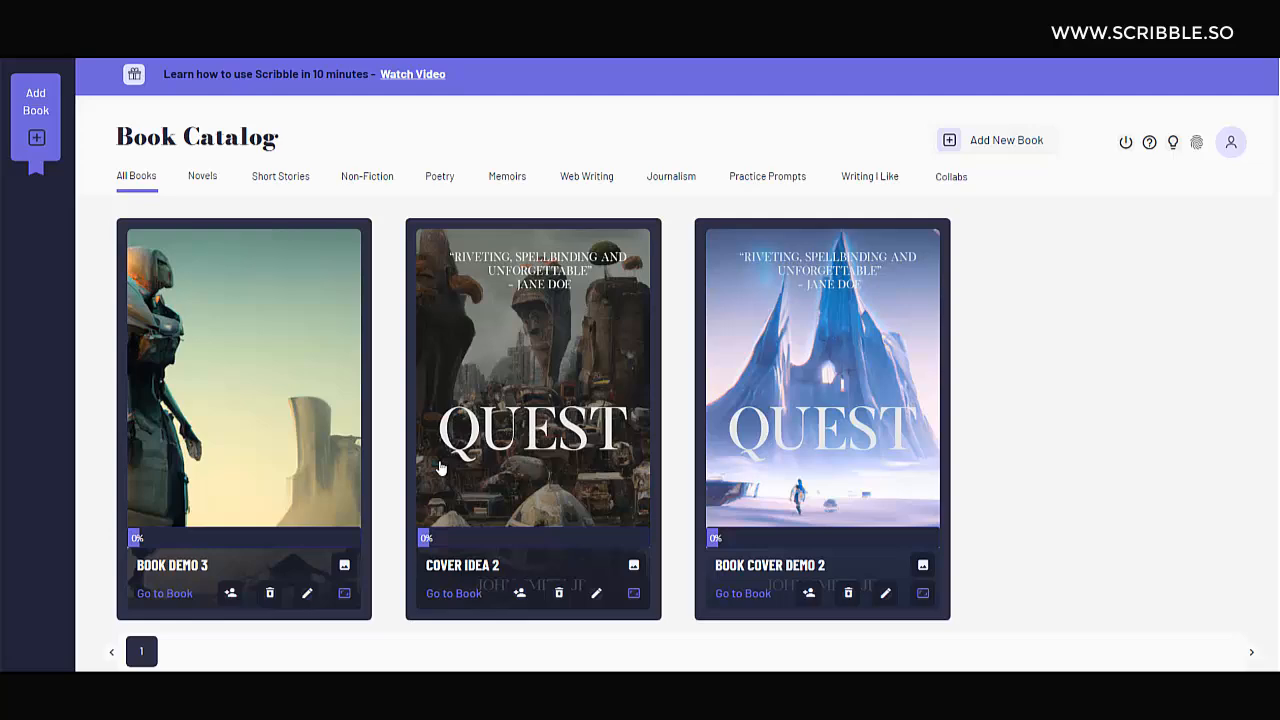
left_click(343, 593)
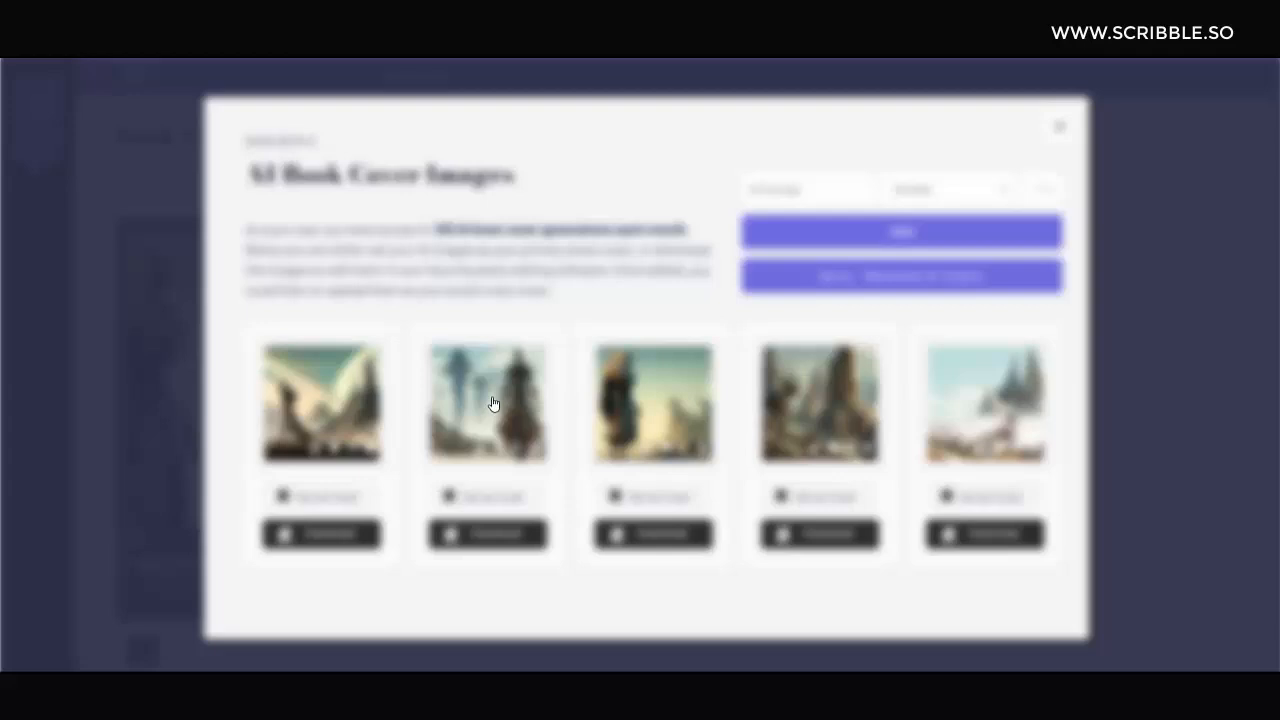
left_click(487, 403)
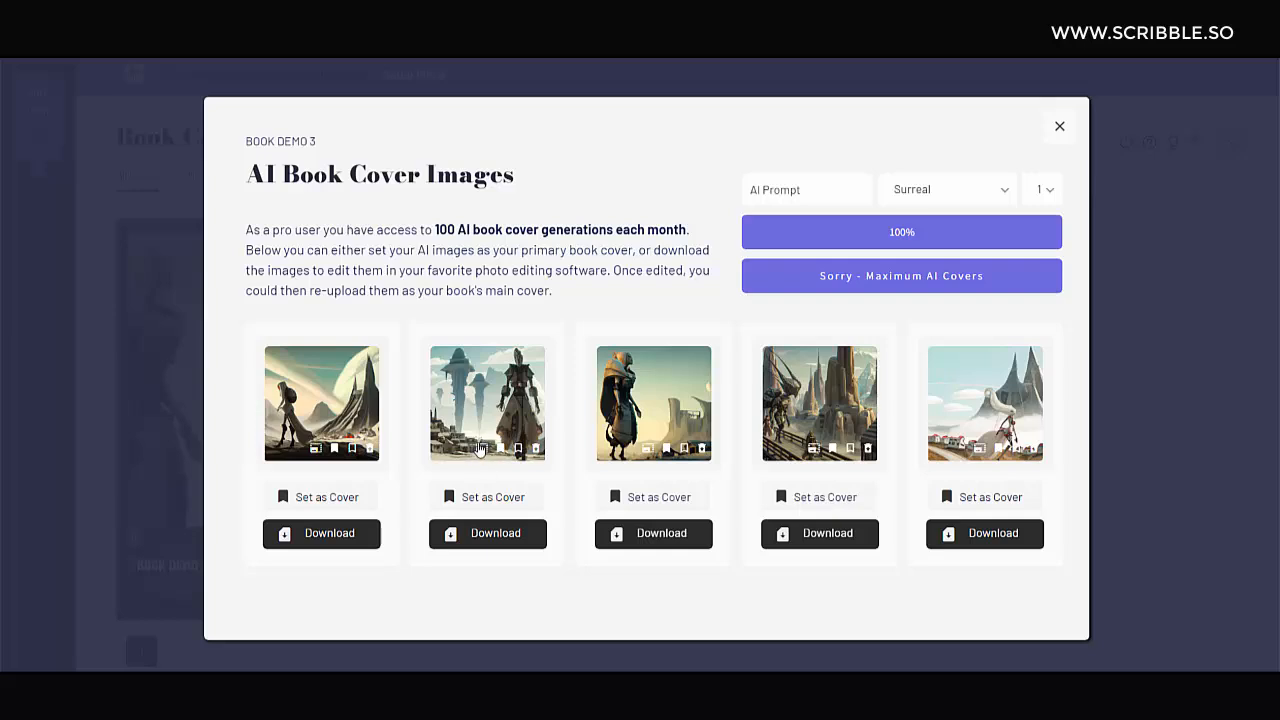
mouse_move(485, 453)
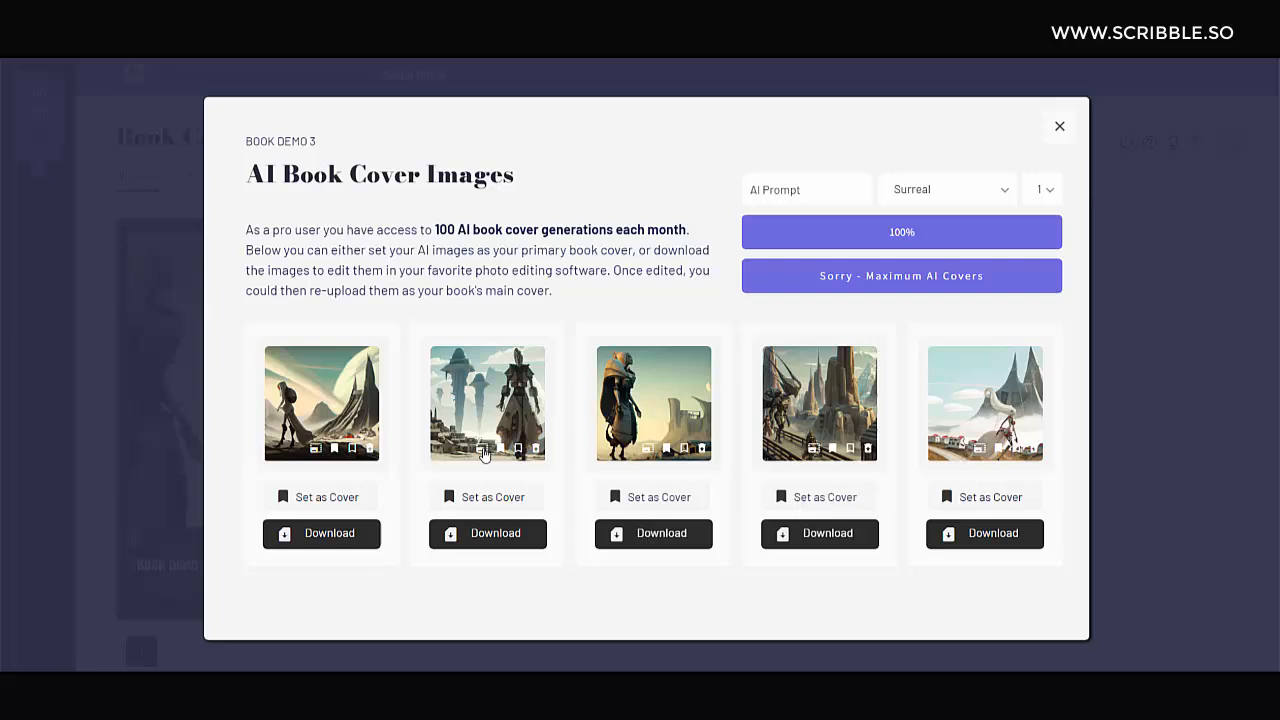
mouse_move(481, 452)
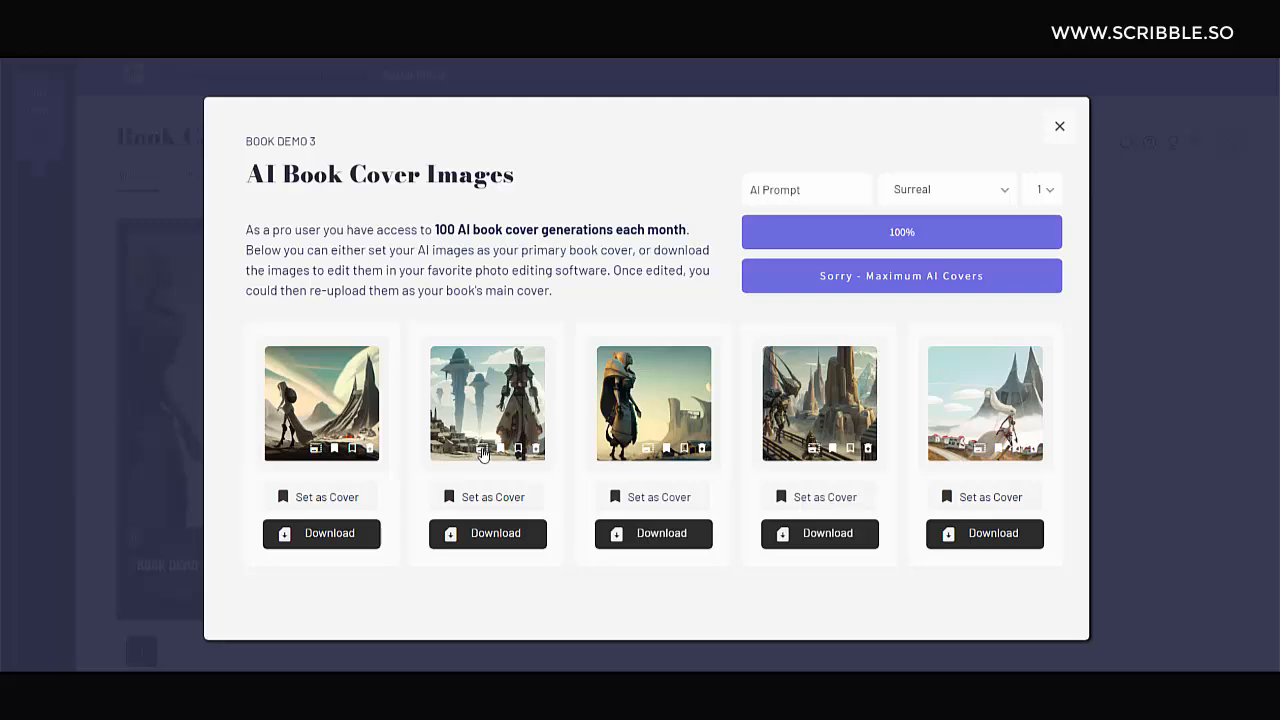
mouse_move(927, 233)
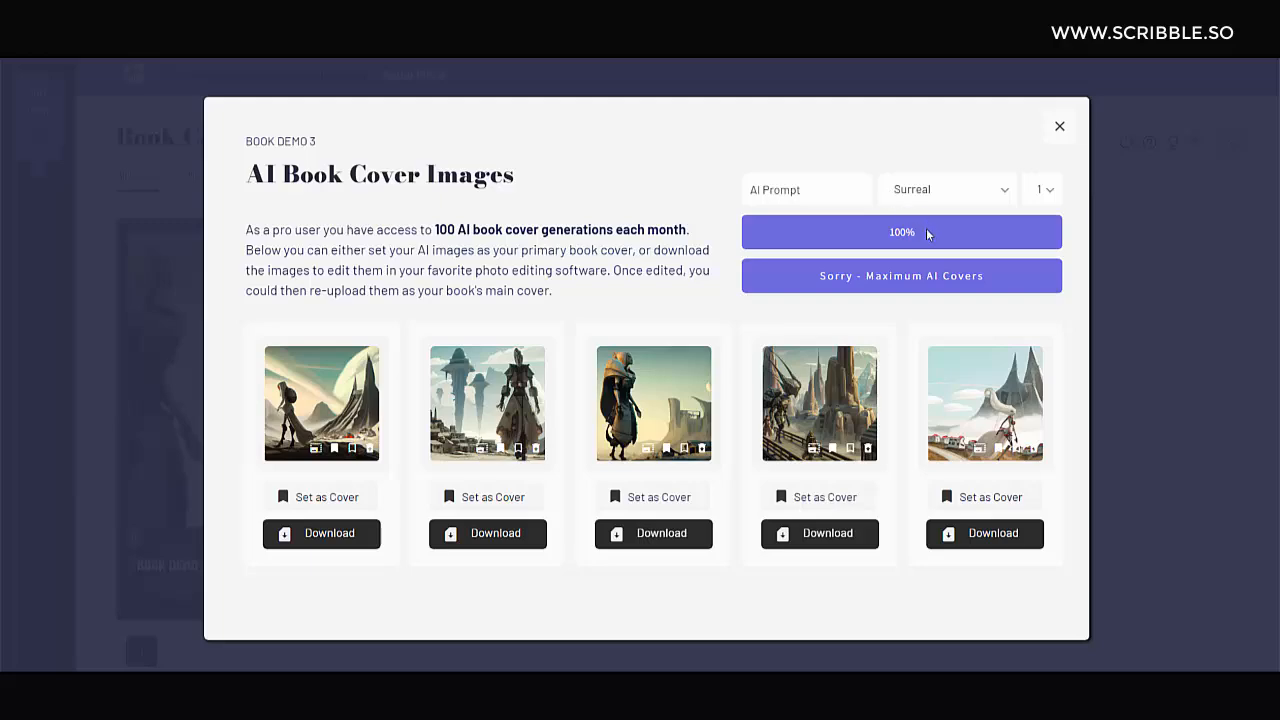